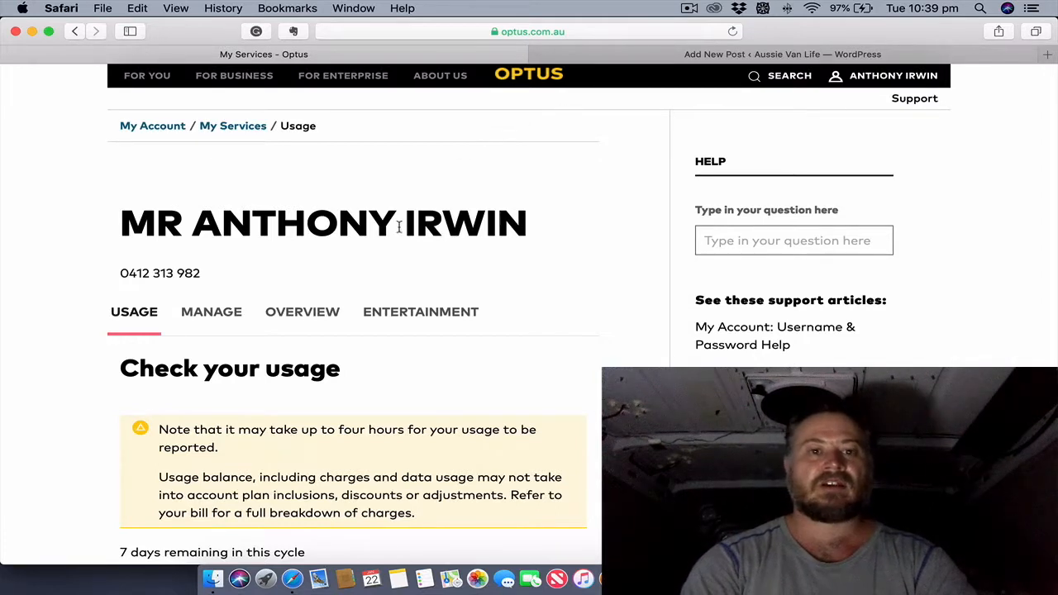
mouse_move(353, 281)
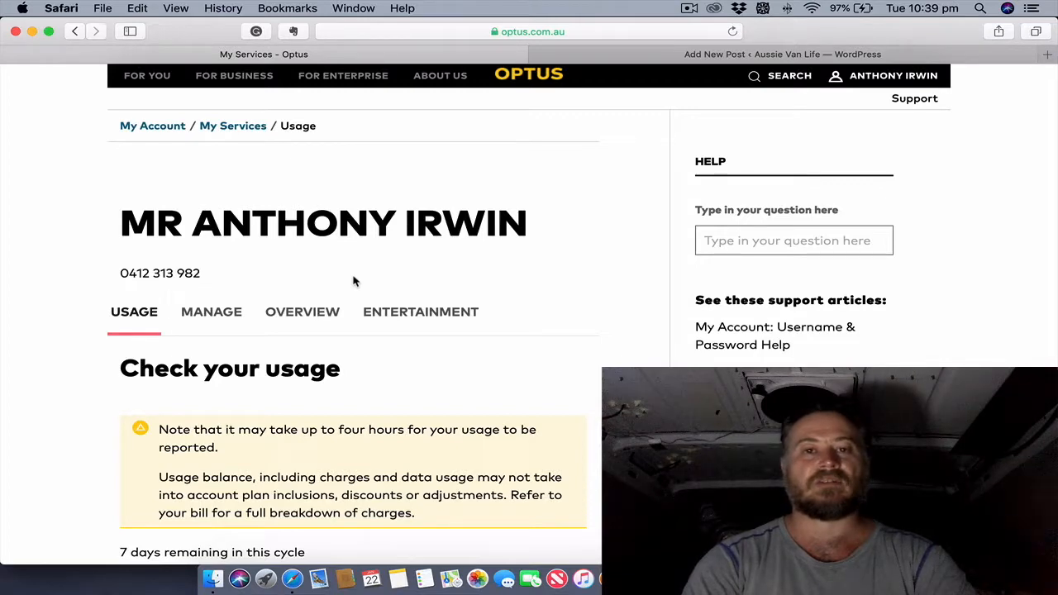
mouse_move(265, 323)
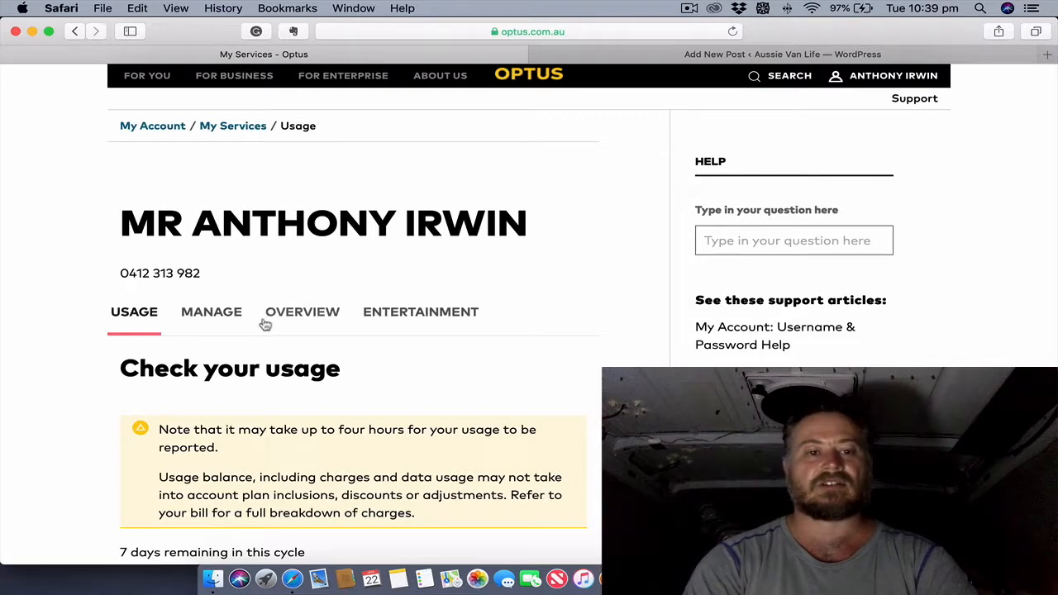
Scroll through the Data Usage page's daily totals from 28 Dec 2018 to 21 Jan 2019
scroll(down, 3)
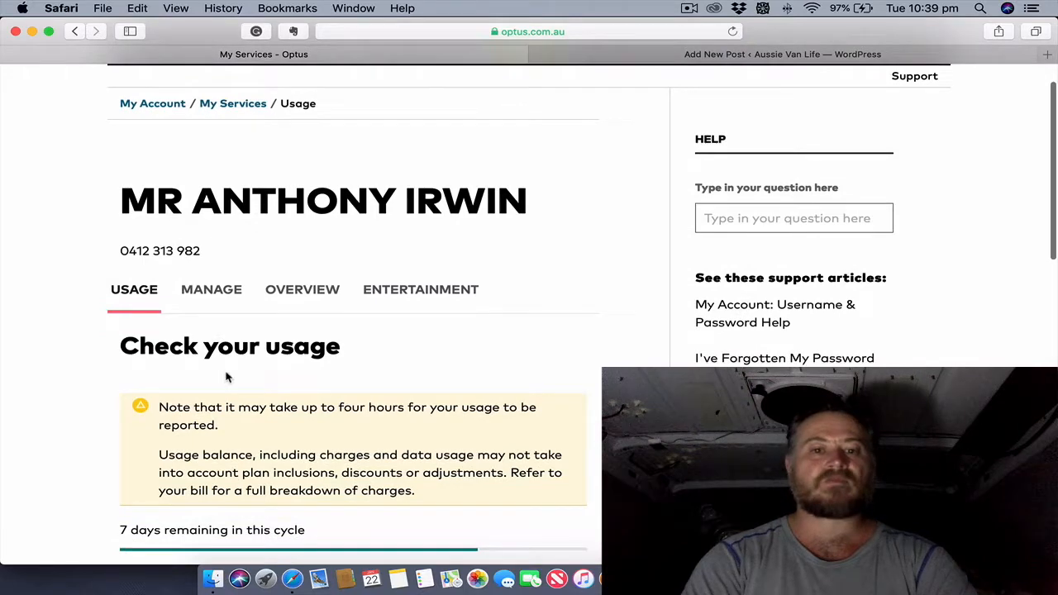
scroll(up, 3)
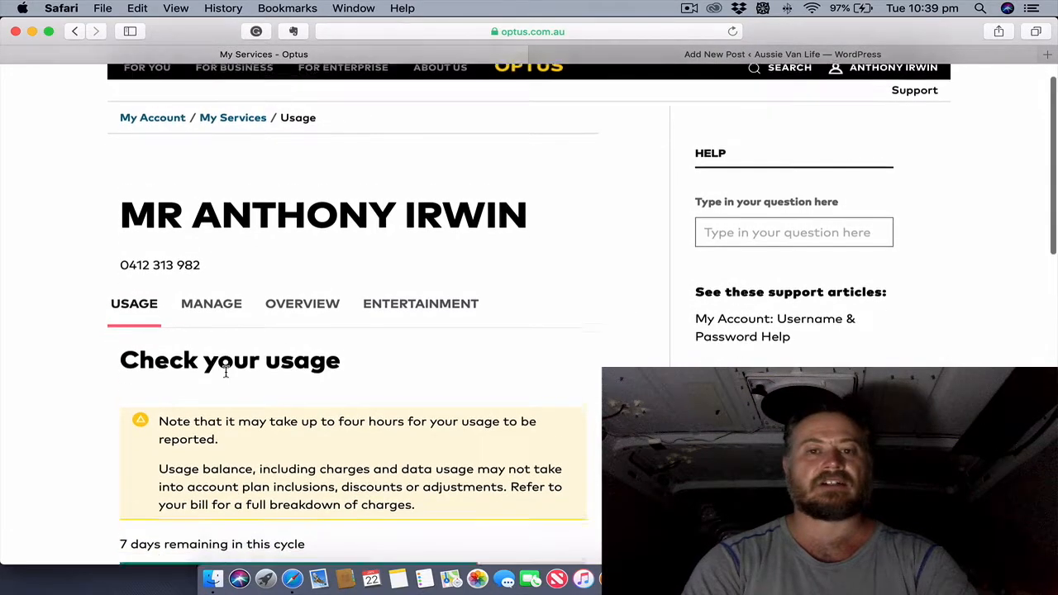
scroll(down, 3)
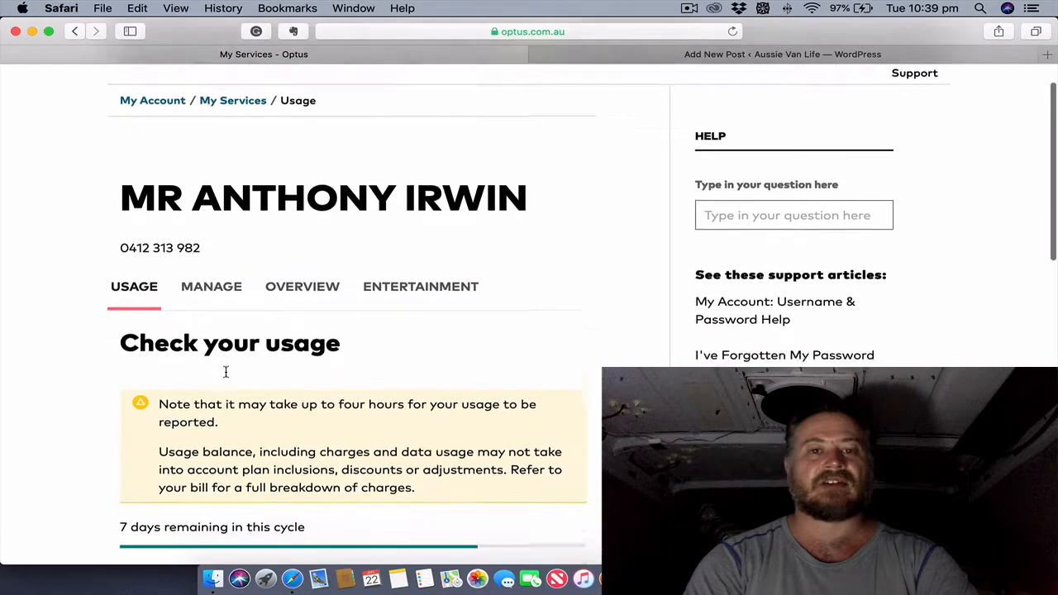
scroll(down, 3)
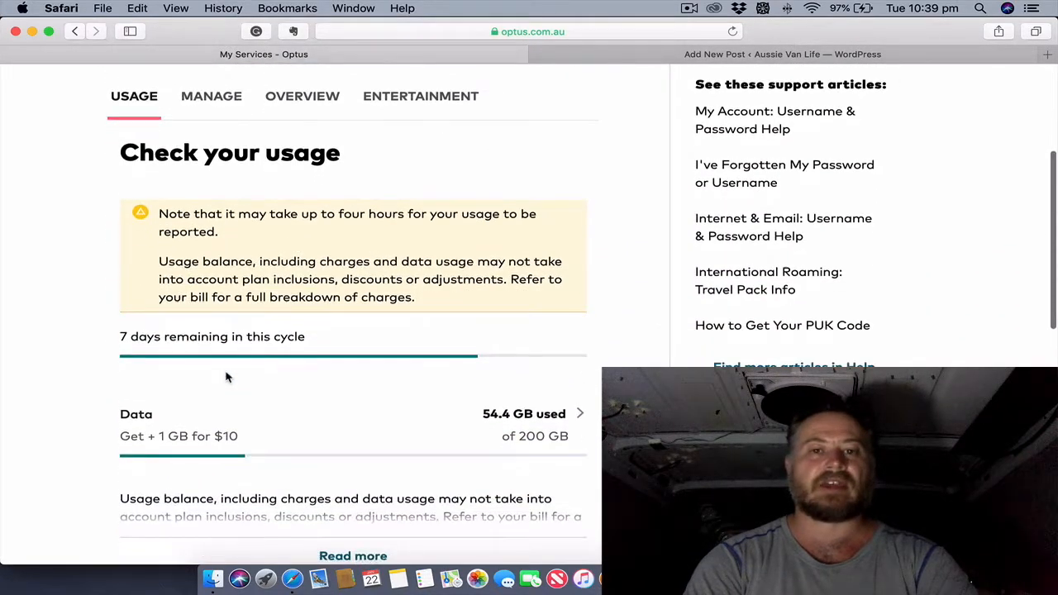
scroll(down, 3)
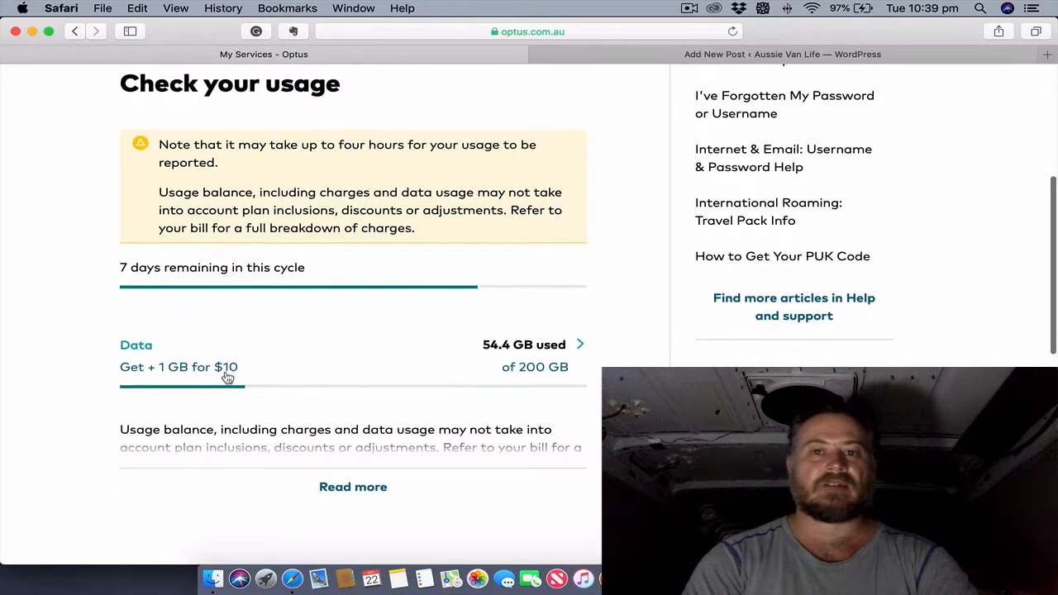
scroll(down, 3)
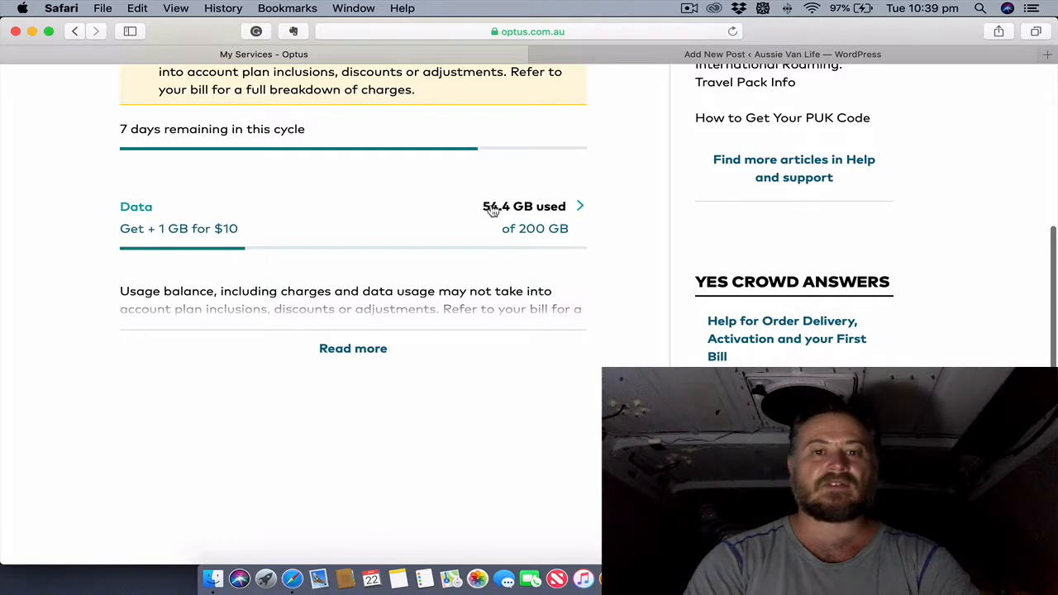
mouse_move(405, 286)
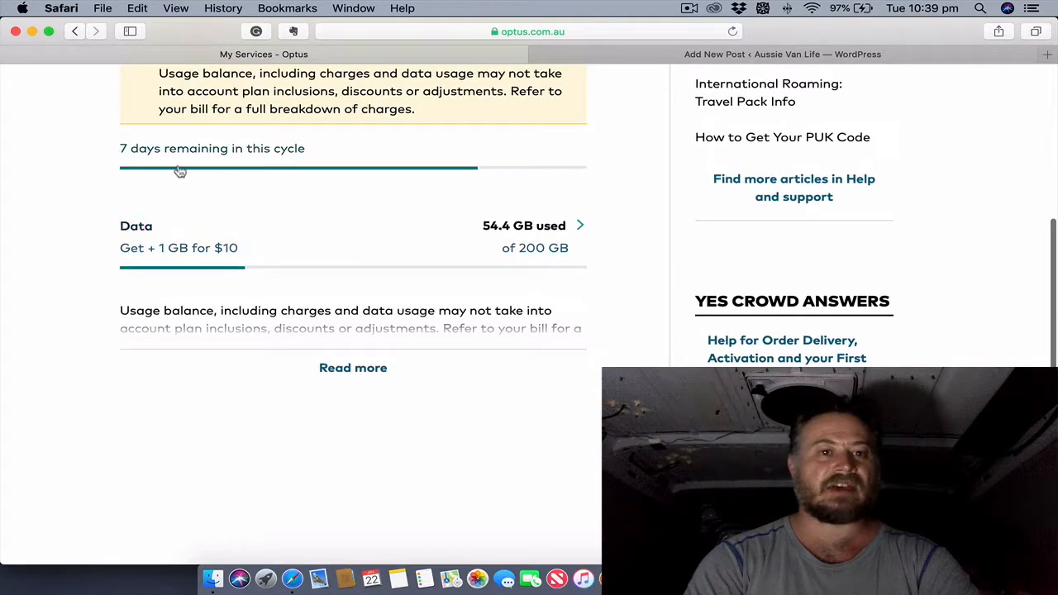
mouse_move(314, 224)
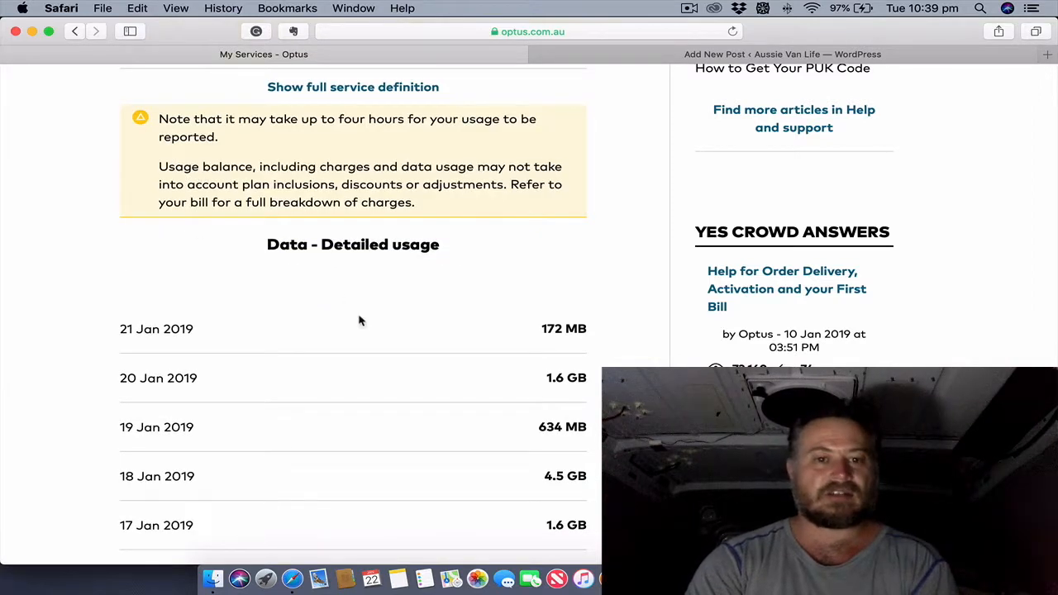
mouse_move(576, 346)
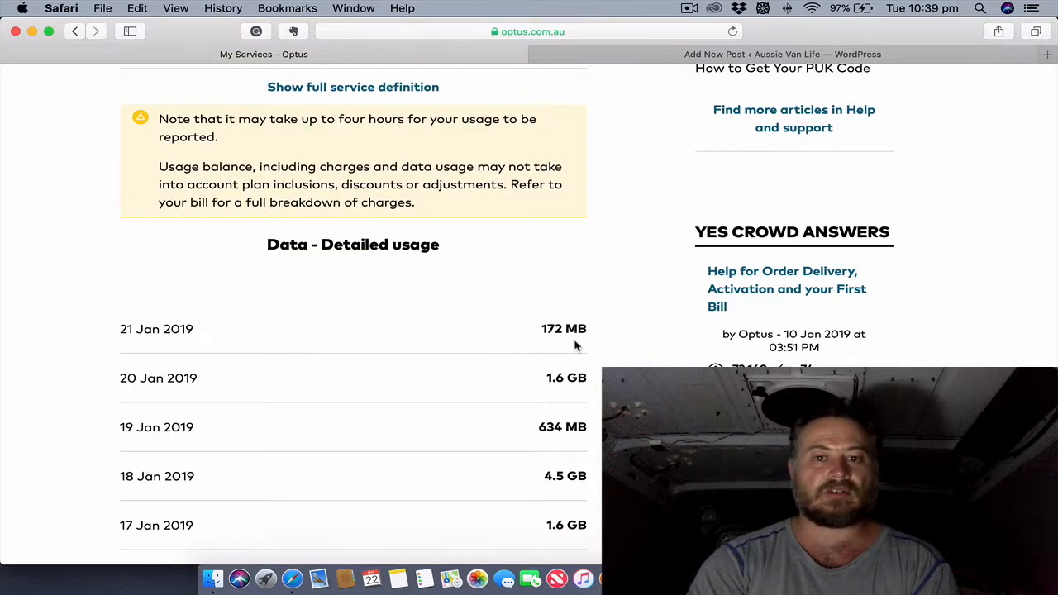
scroll(down, 3)
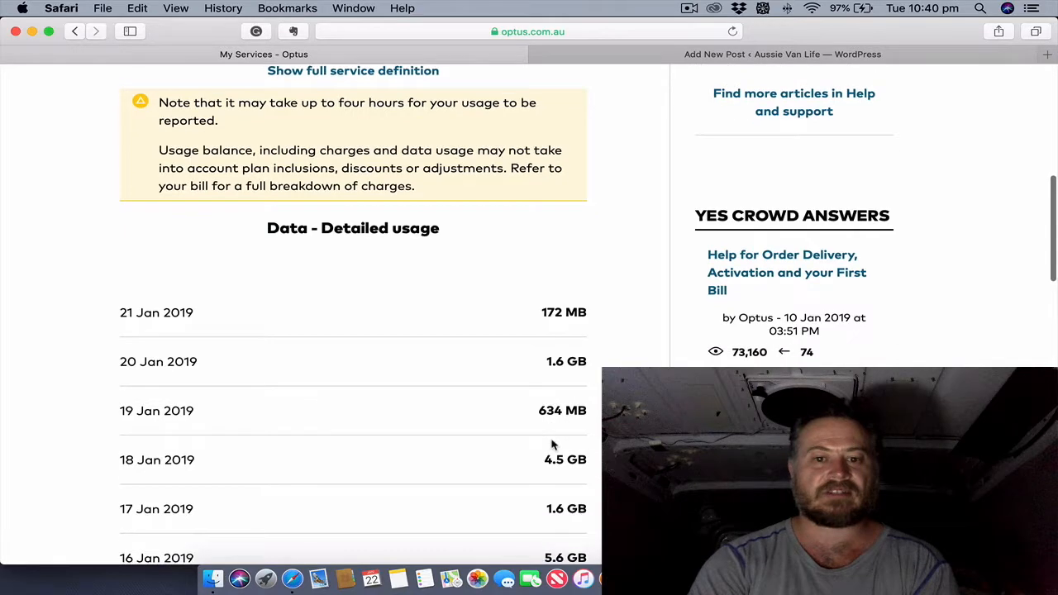
scroll(down, 3)
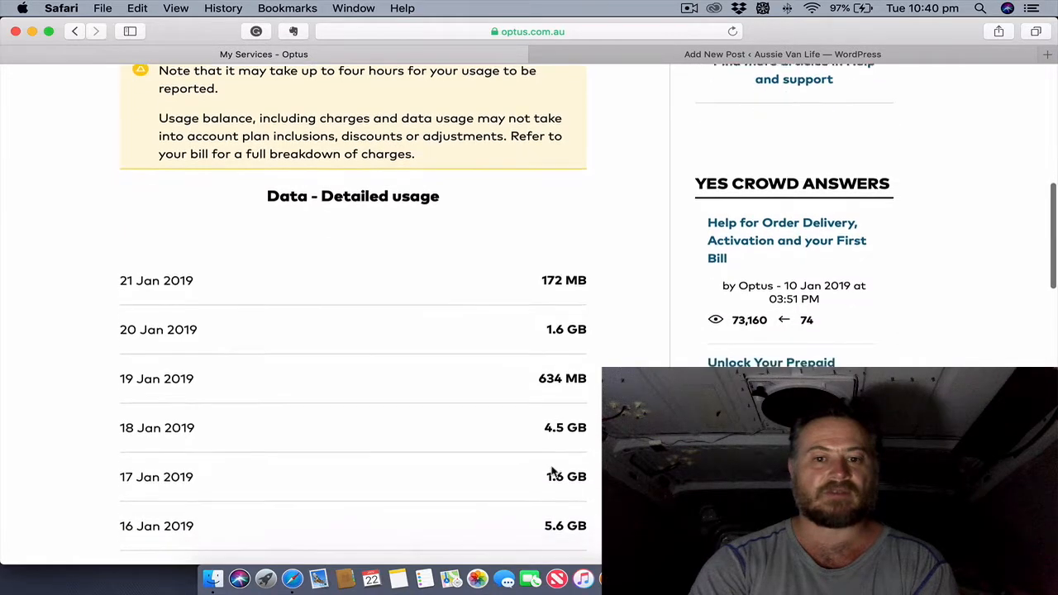
scroll(down, 3)
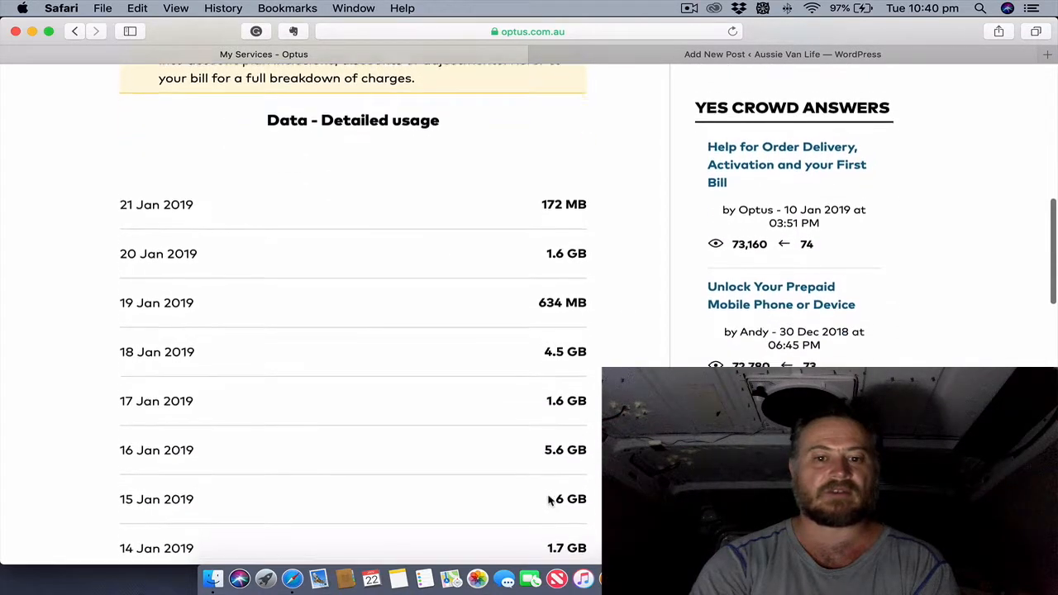
scroll(down, 3)
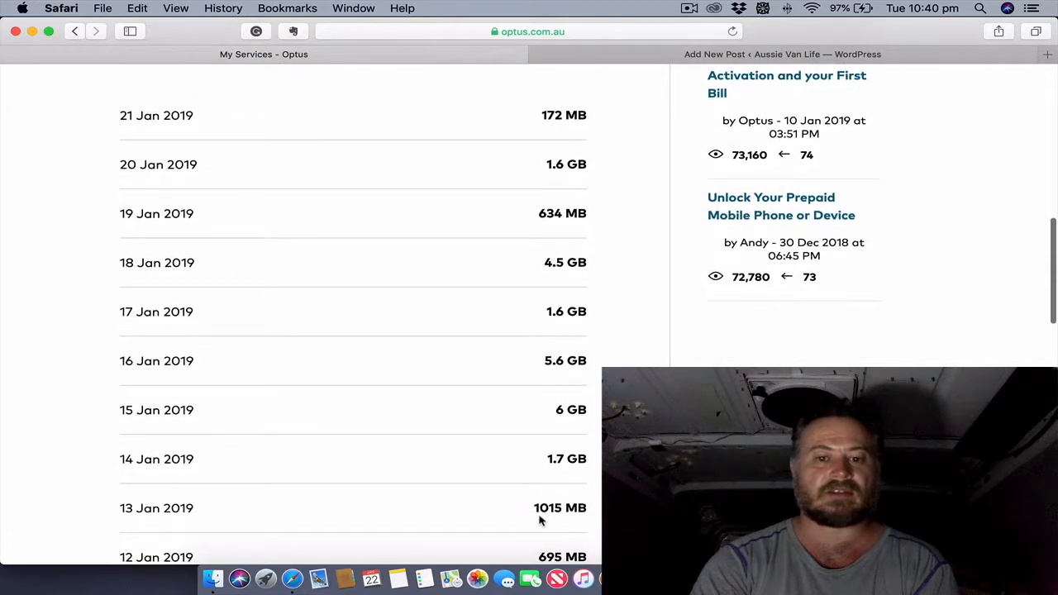
scroll(down, 3)
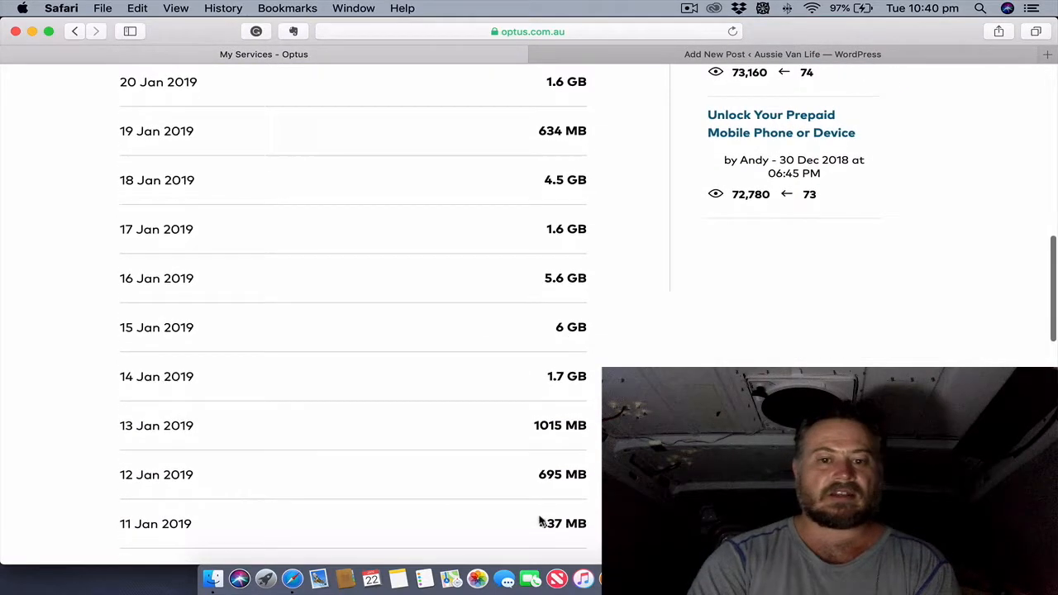
scroll(down, 3)
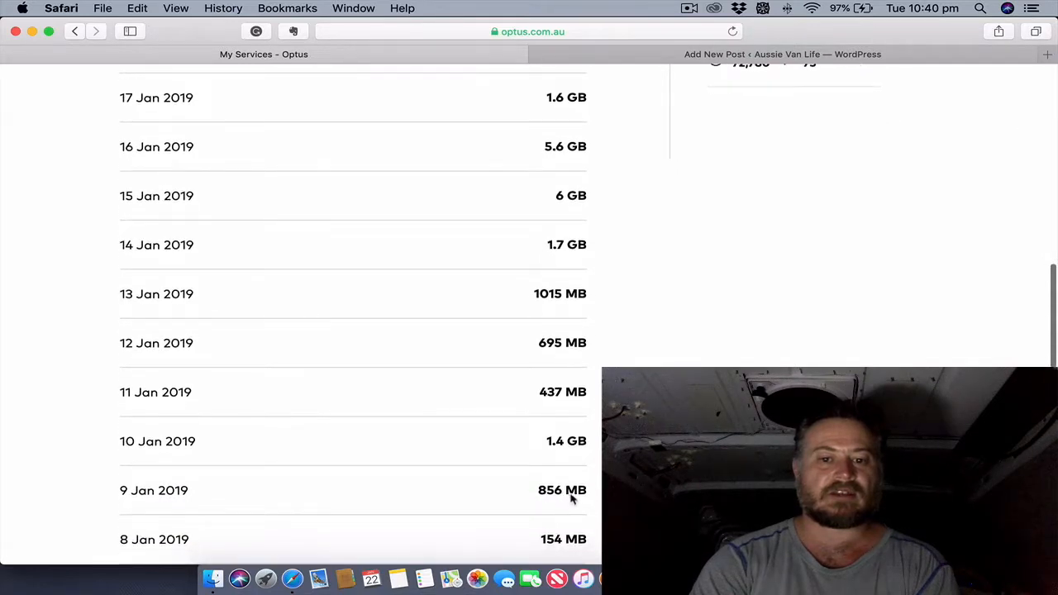
scroll(down, 3)
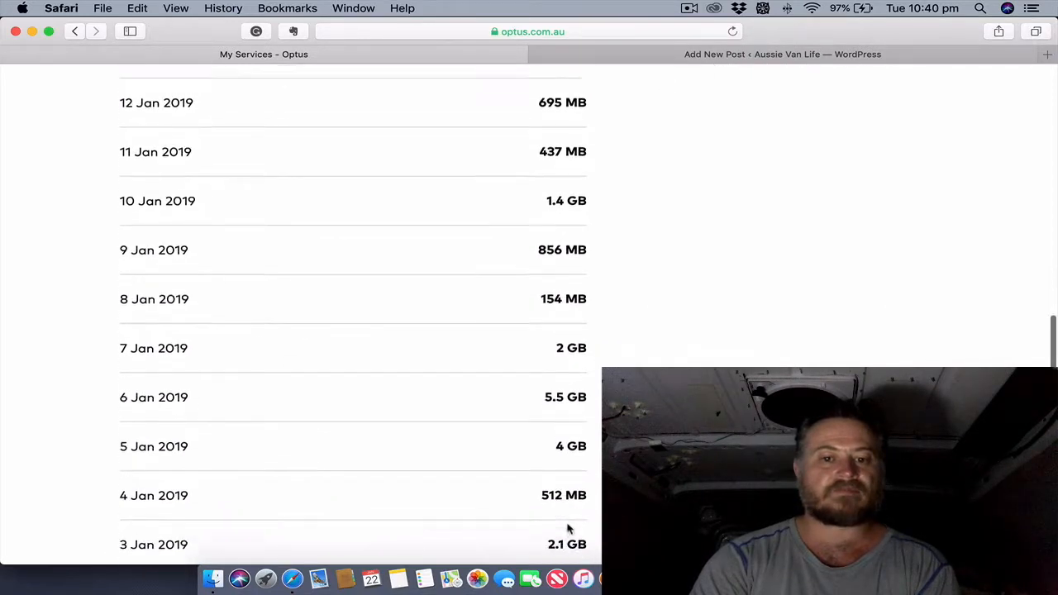
scroll(down, 3)
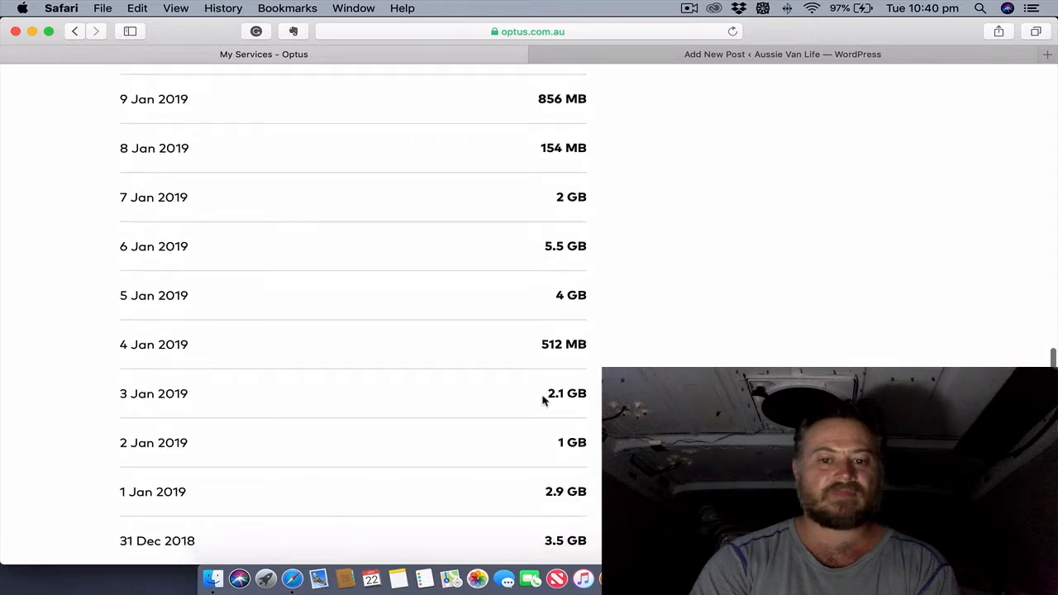
scroll(down, 3)
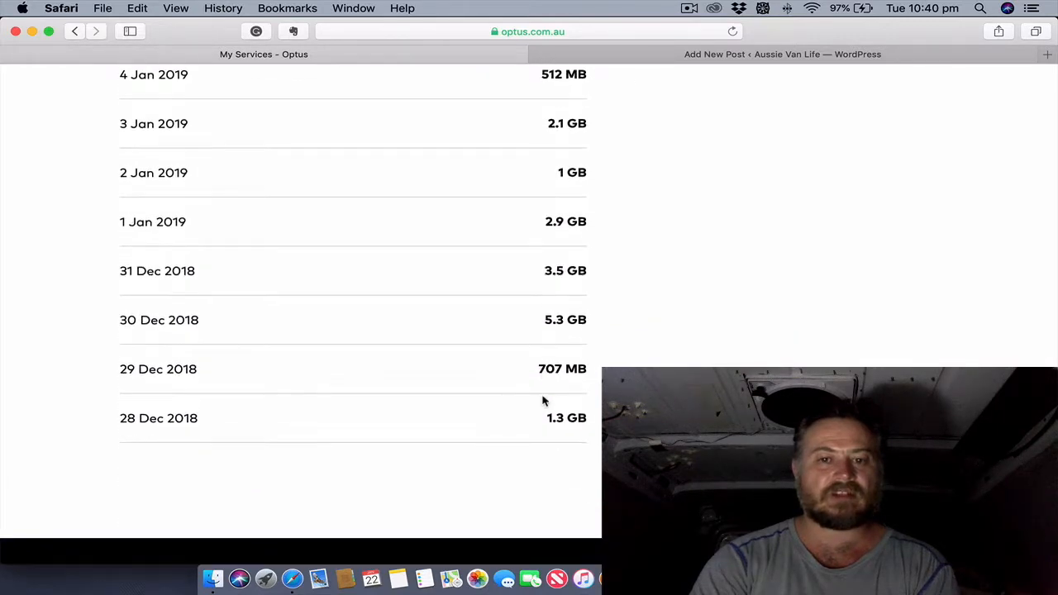
scroll(up, 3)
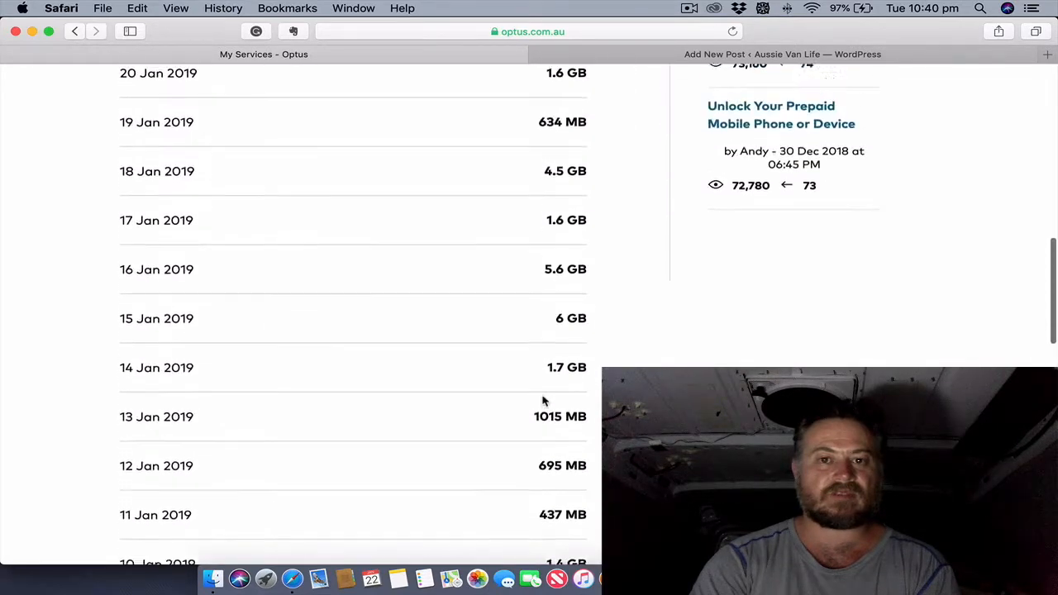
scroll(up, 3)
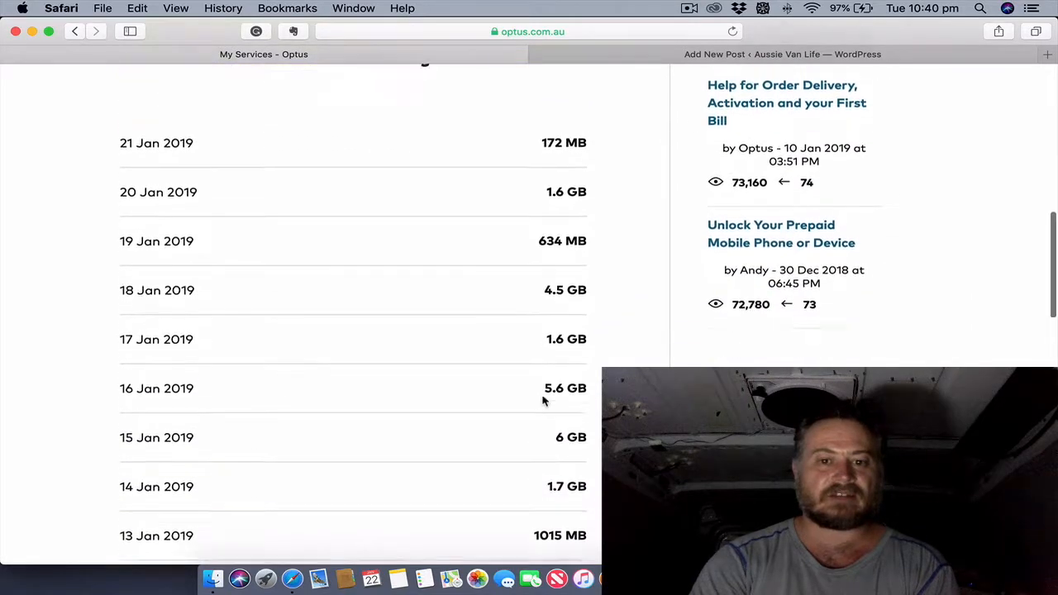
scroll(down, 3)
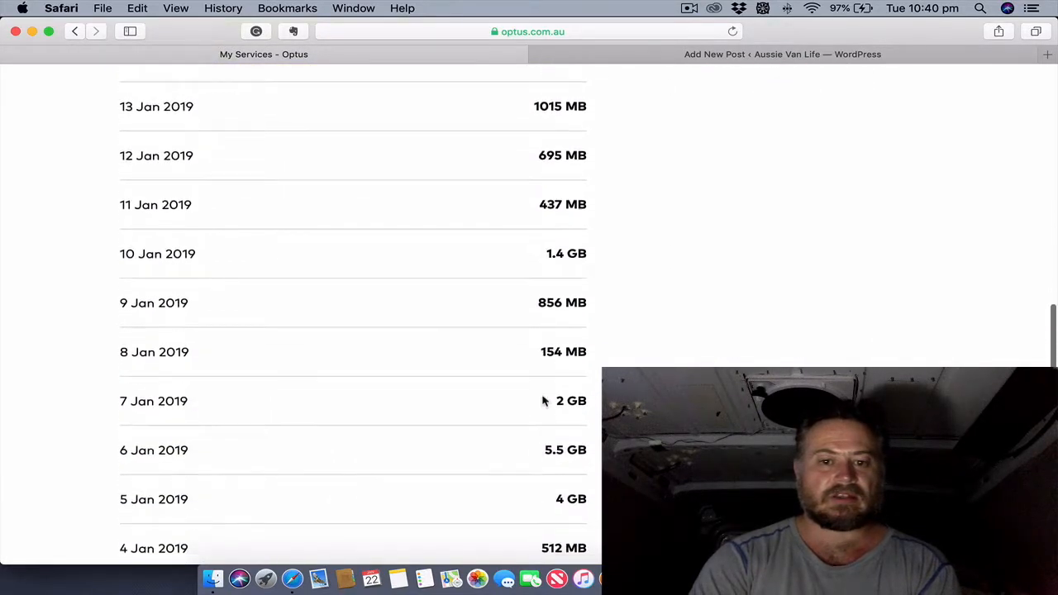
scroll(down, 3)
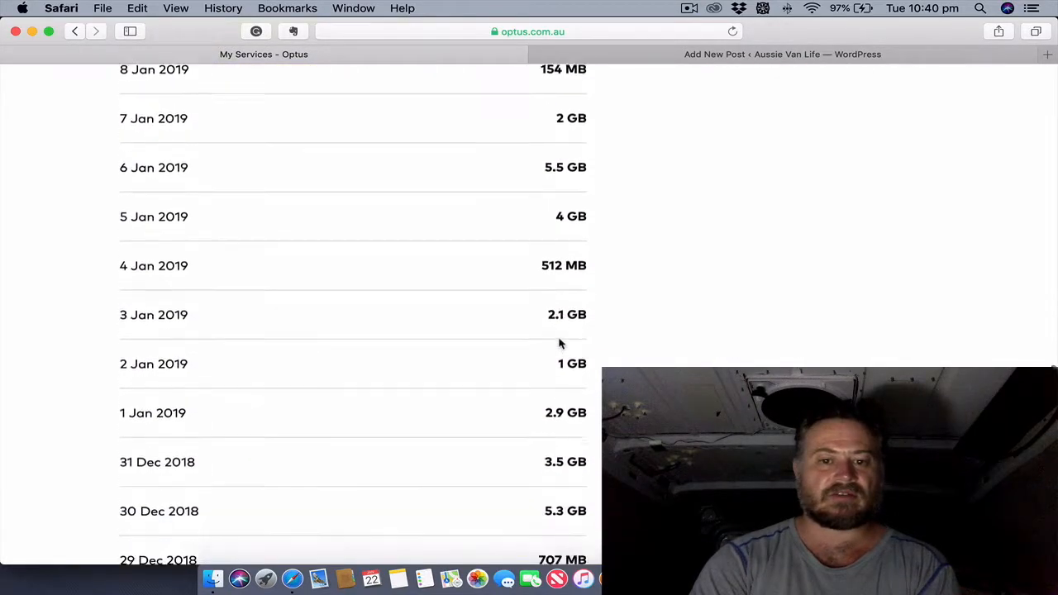
scroll(up, 3)
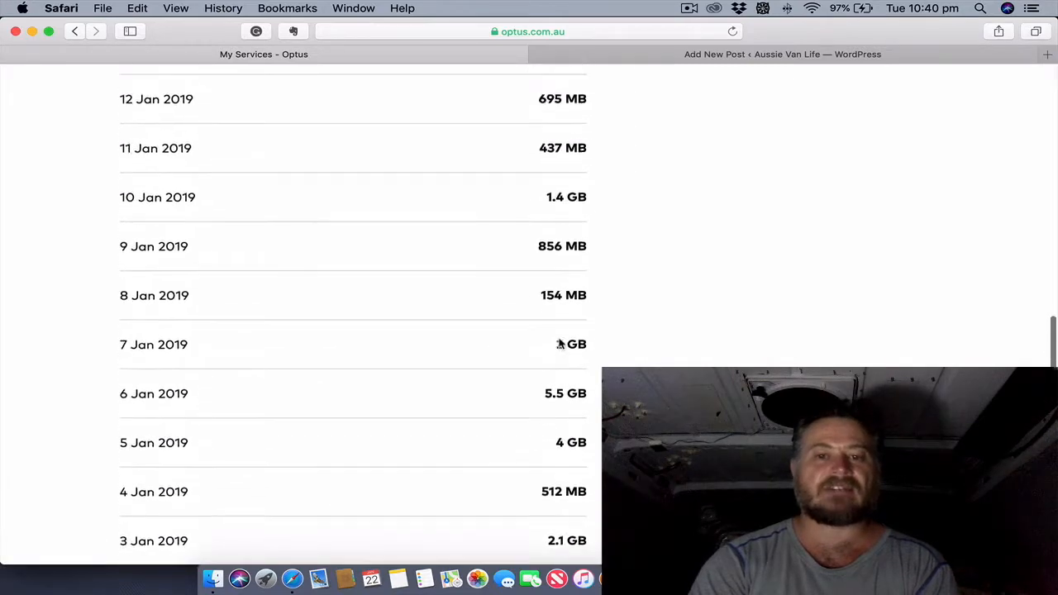
Scroll down through the Detailed usage list of daily data totals
scroll(up, 3)
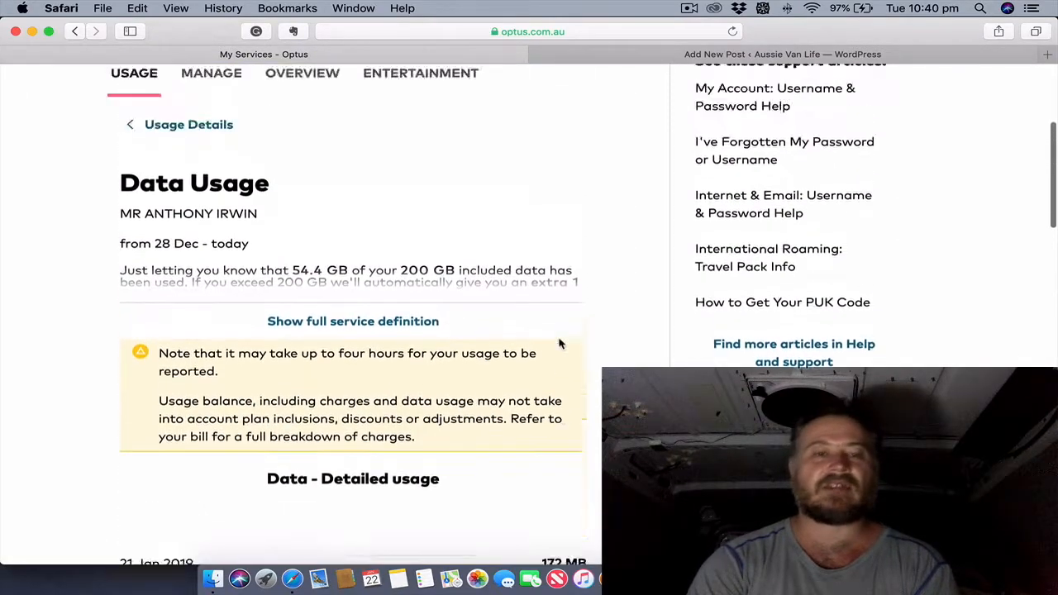
scroll(up, 3)
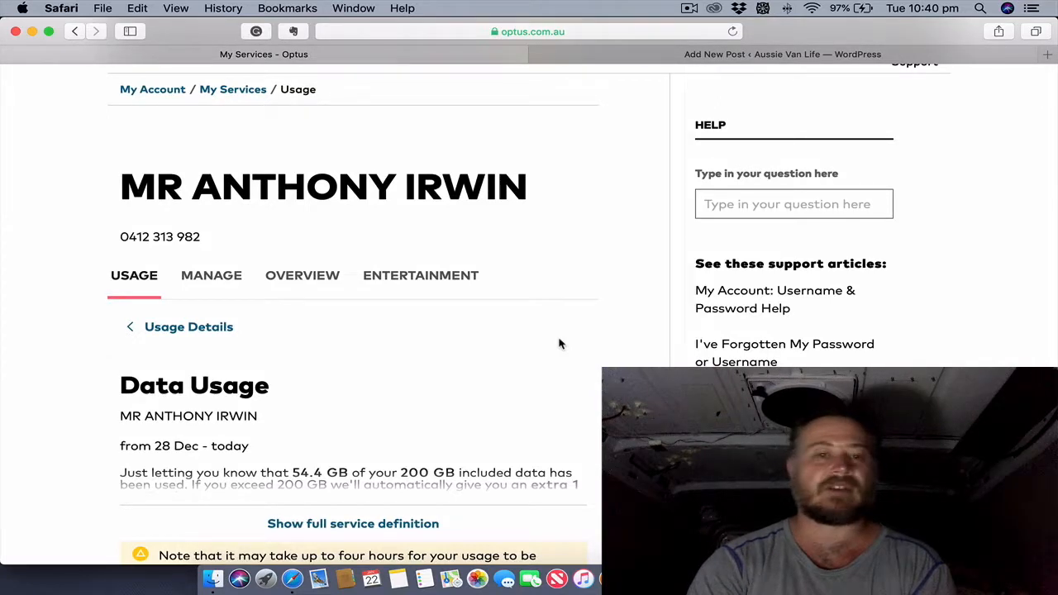
scroll(down, 3)
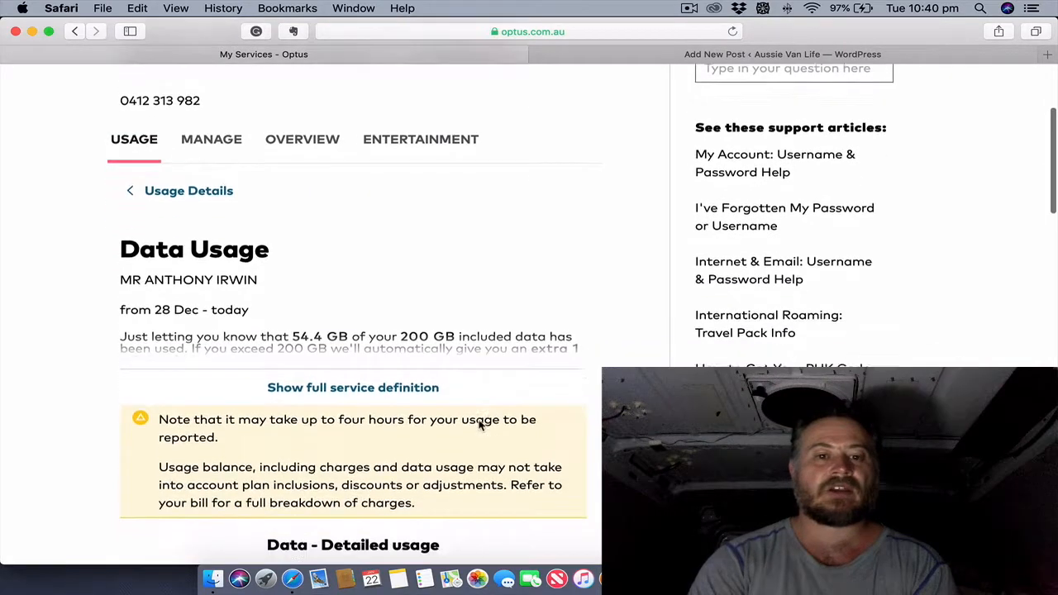
scroll(down, 3)
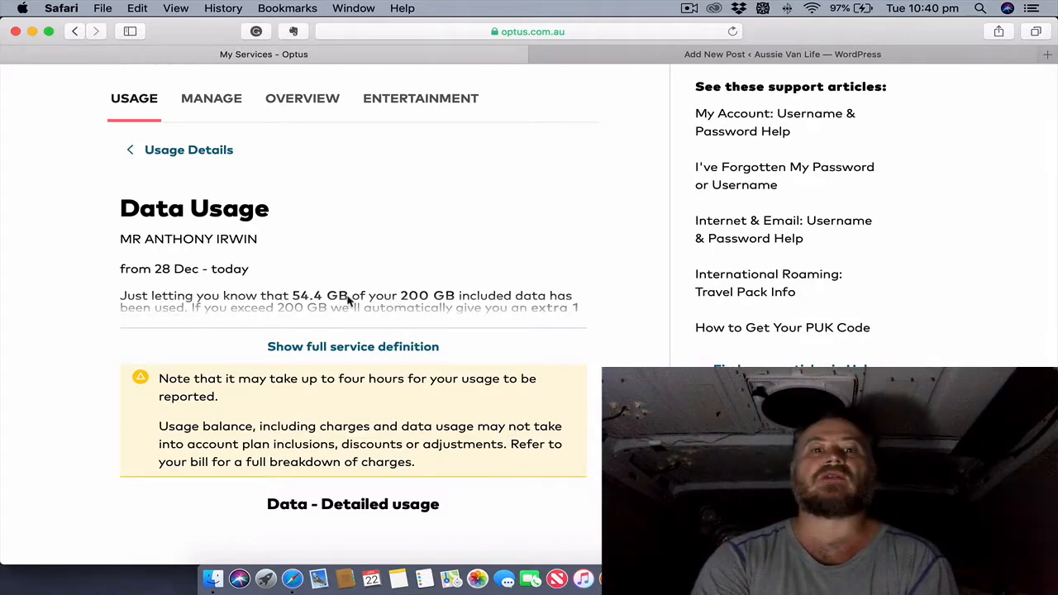
mouse_move(418, 280)
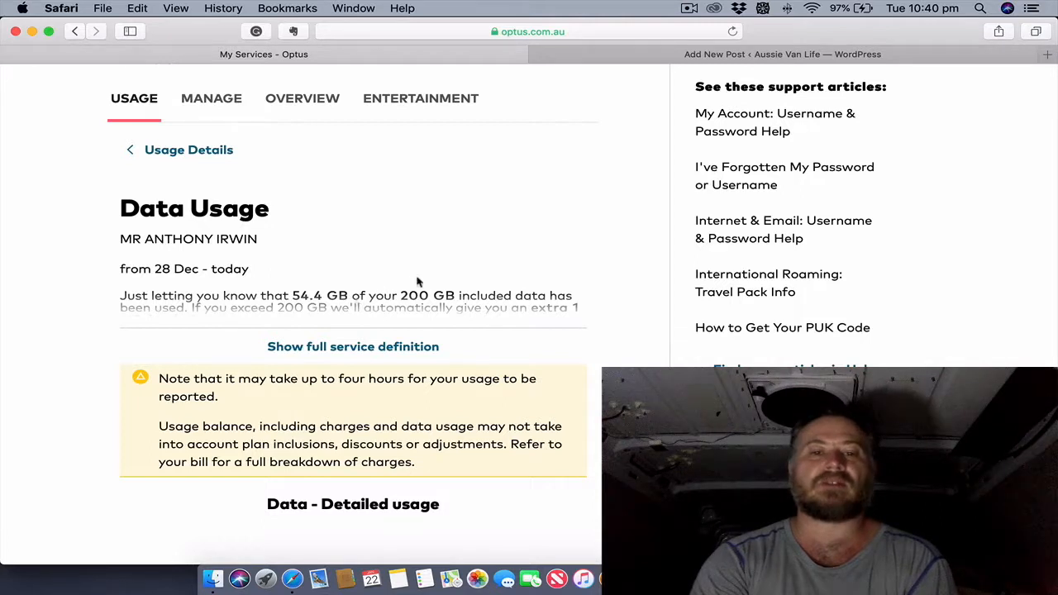
scroll(down, 3)
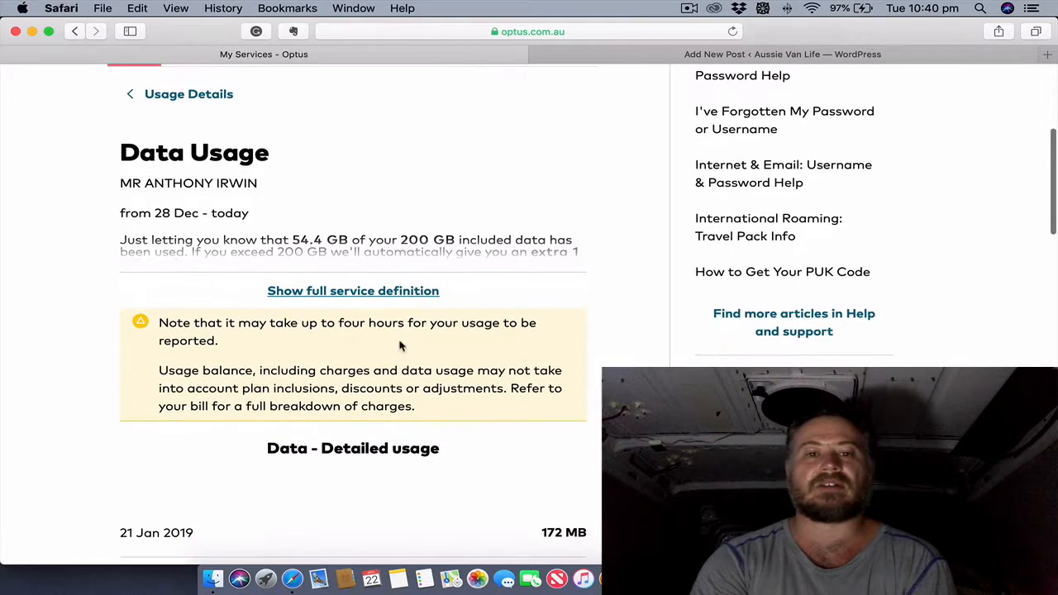
mouse_move(315, 303)
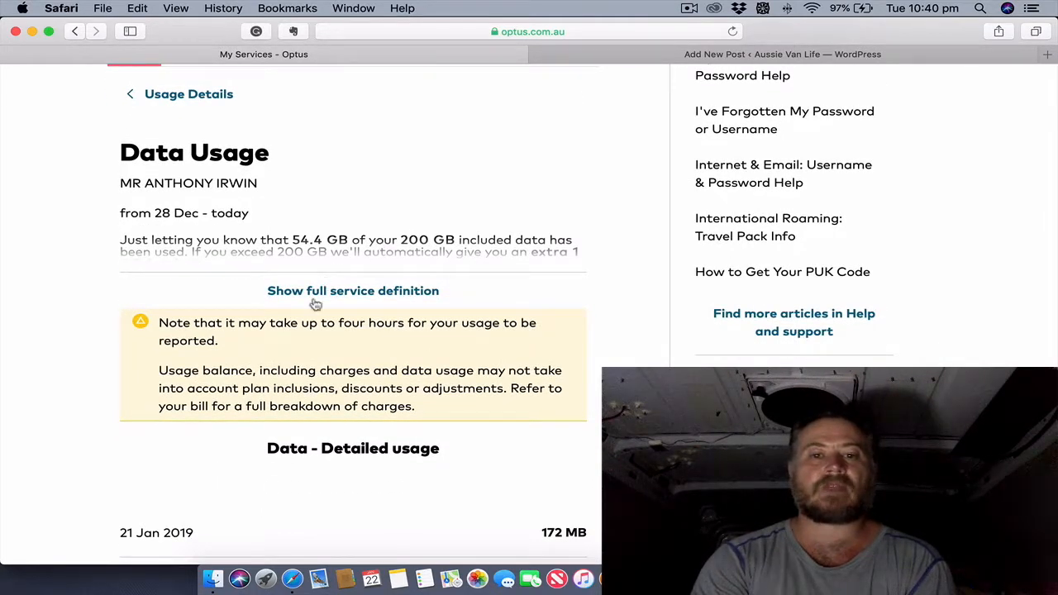
scroll(down, 3)
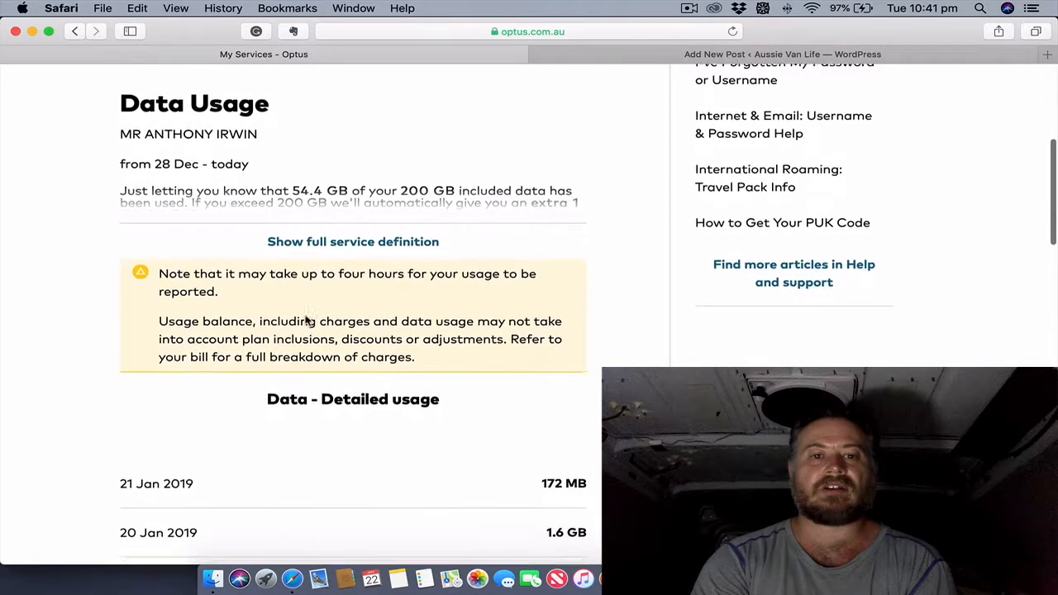
scroll(down, 3)
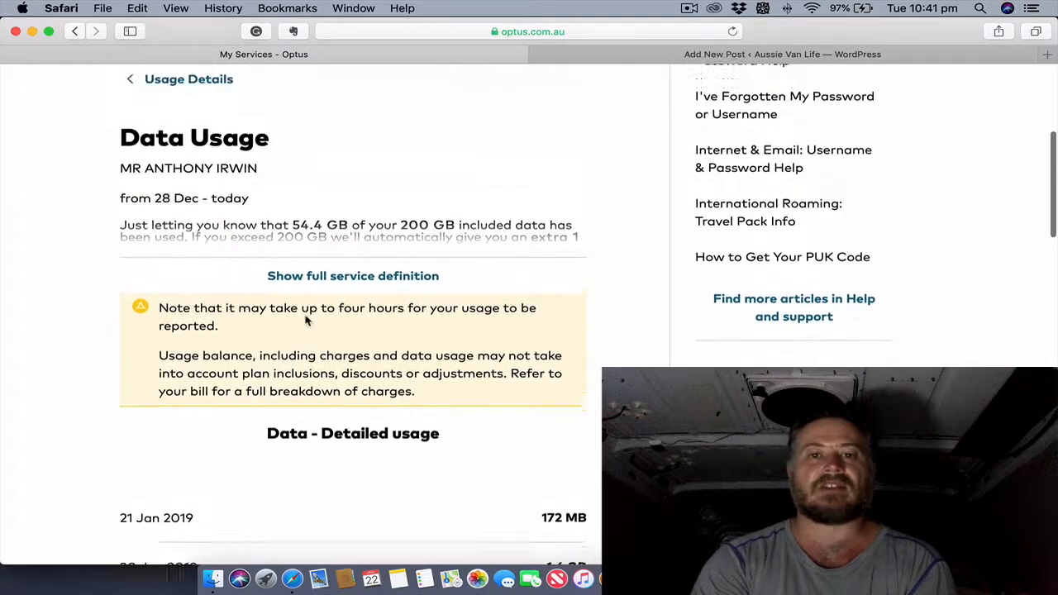
scroll(up, 3)
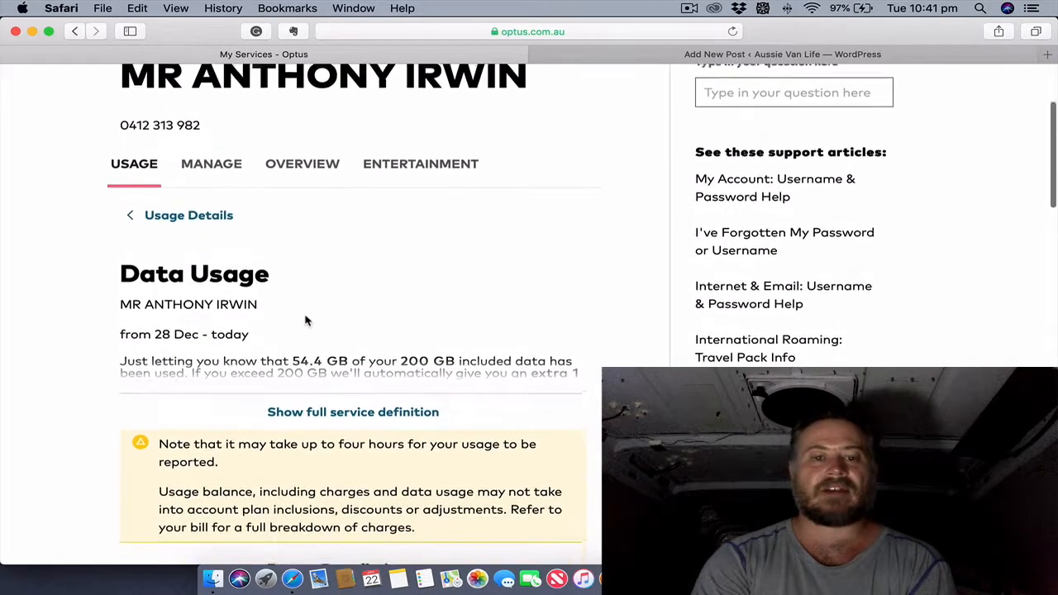
scroll(down, 3)
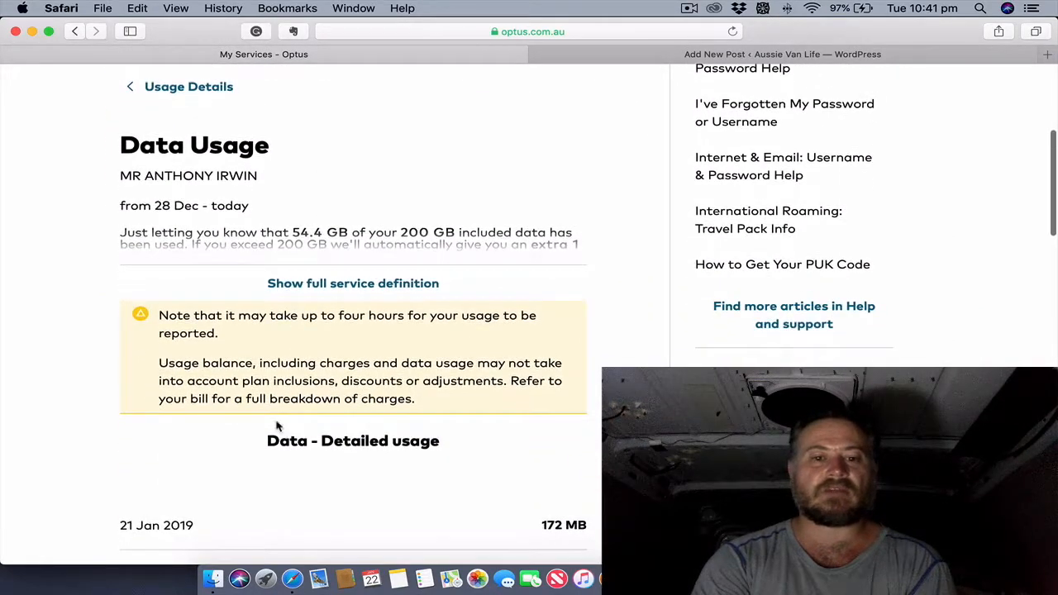
scroll(down, 3)
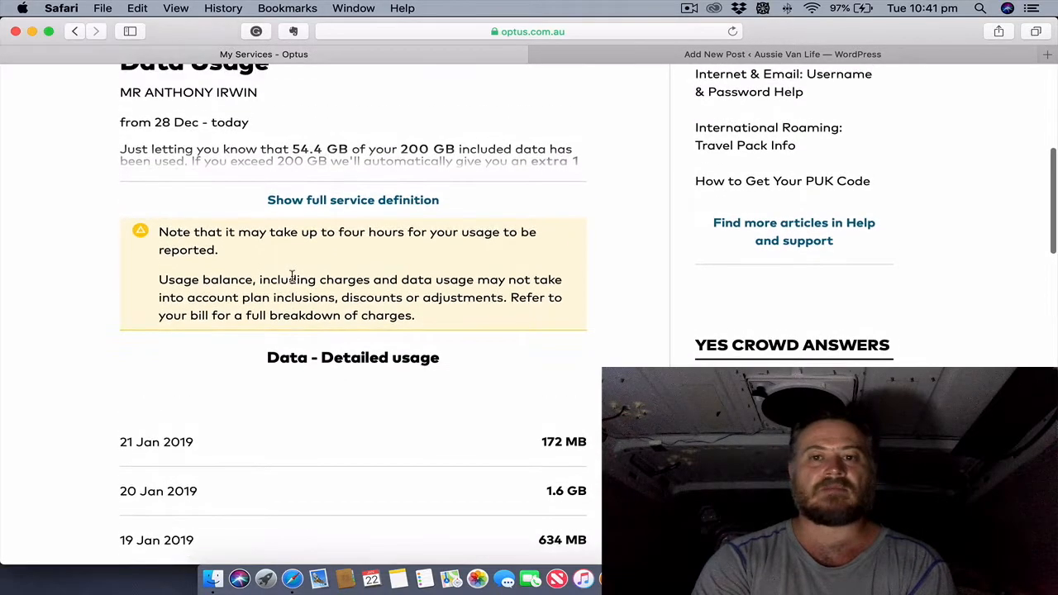
scroll(down, 3)
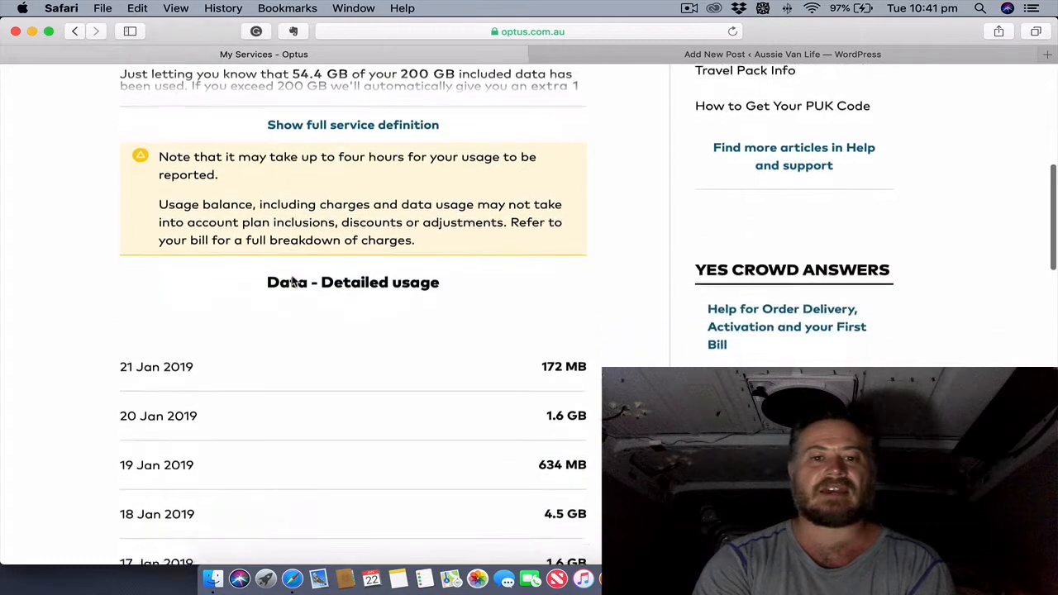
scroll(down, 3)
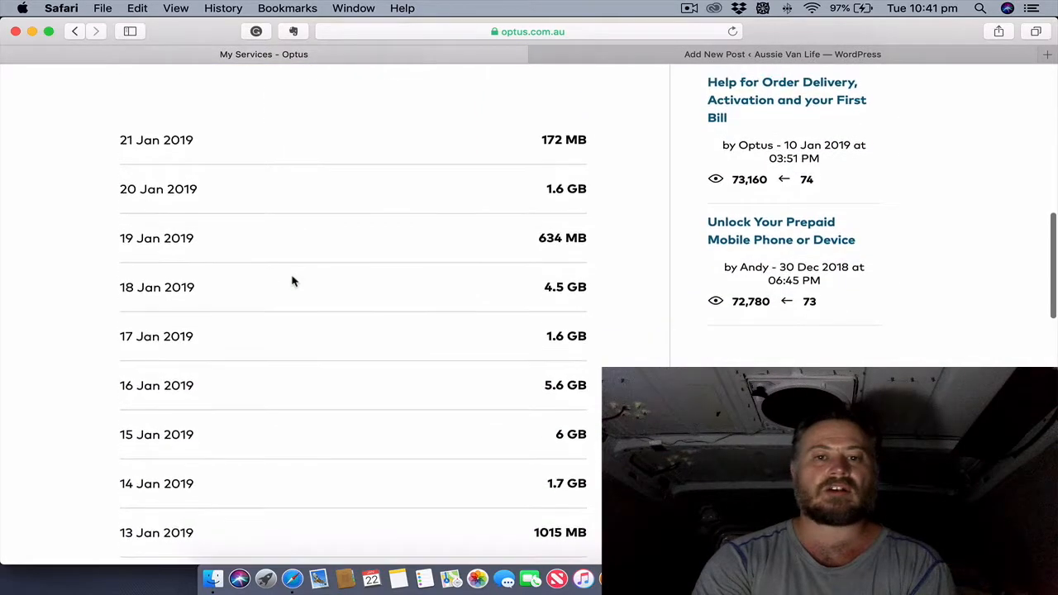
scroll(down, 3)
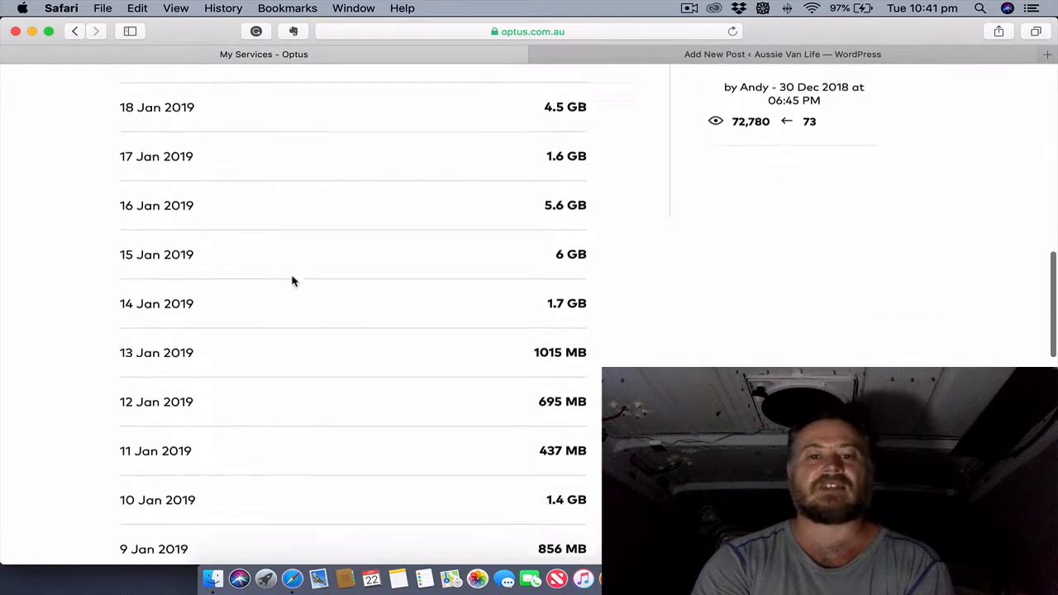
scroll(down, 3)
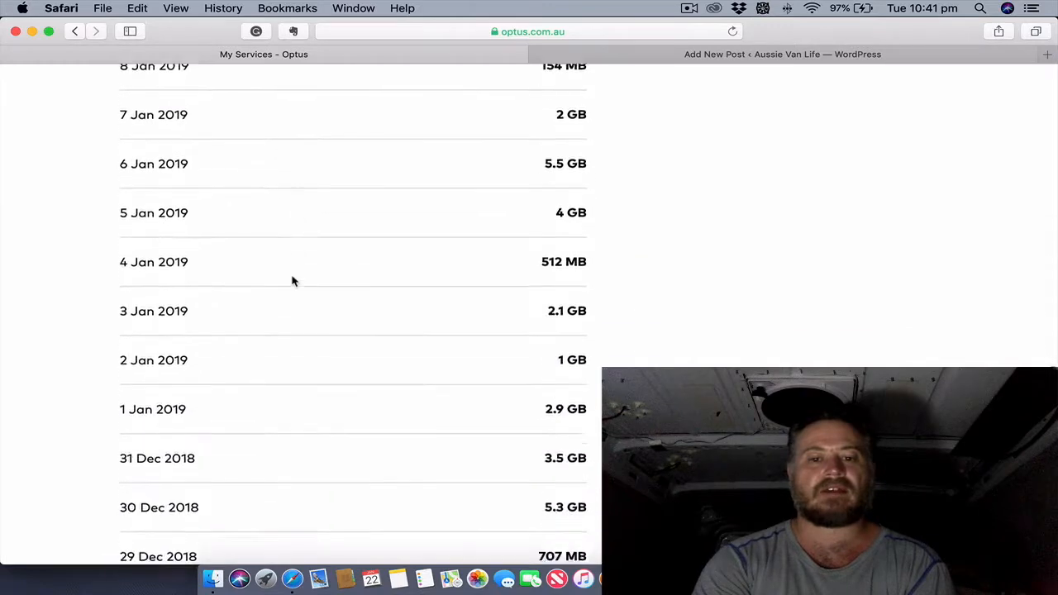
Scroll back to the top, showing the 54.4 GB of 200 GB usage summary
scroll(up, 3)
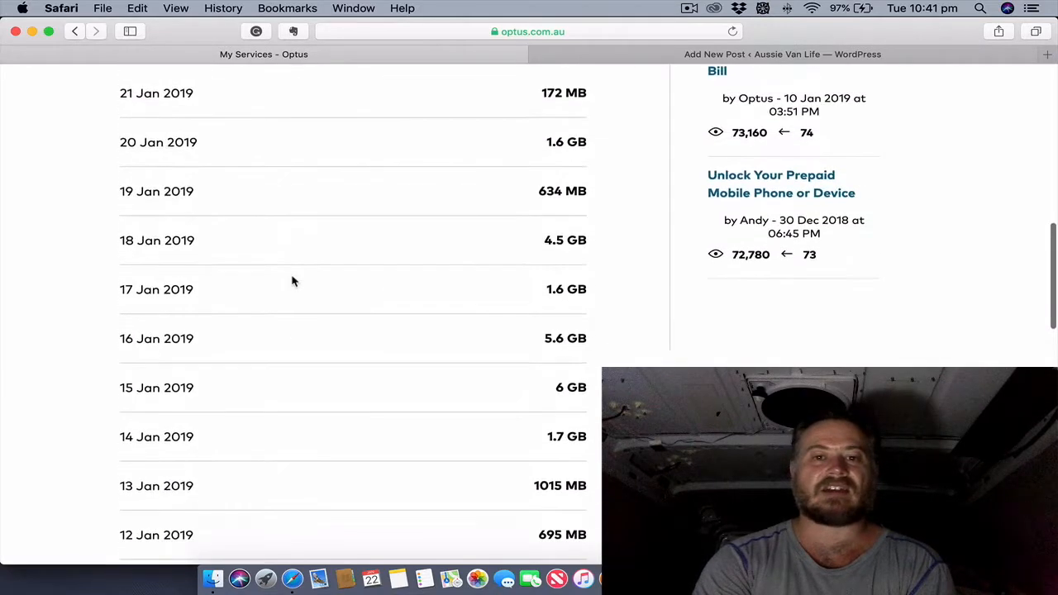
scroll(up, 3)
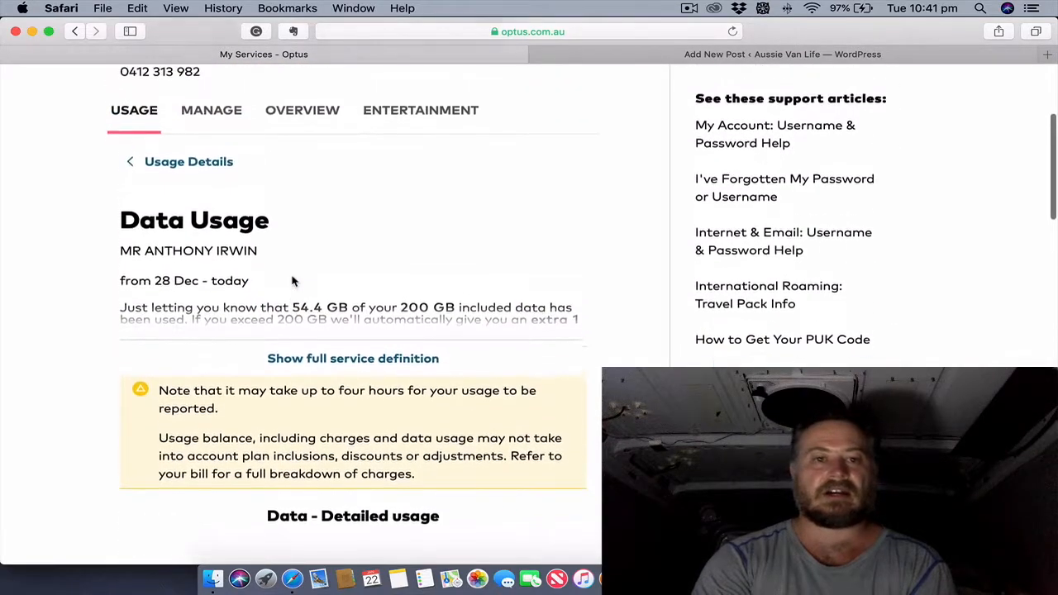
scroll(up, 3)
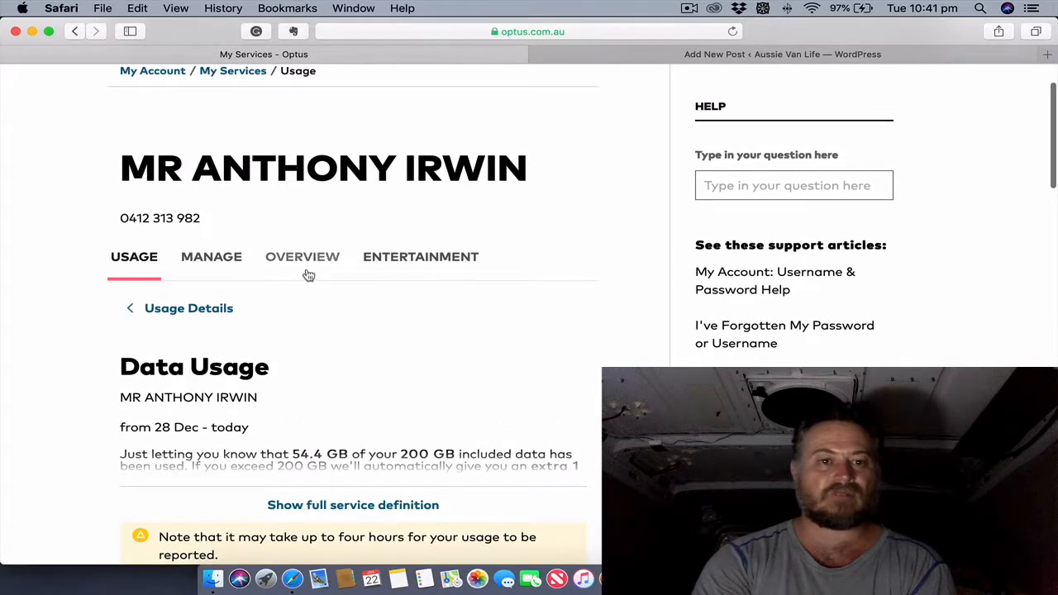
Show the plan overview and highlight the My MBB Plus 200GB SIMOnly's 200GB data inclusion
click(301, 256)
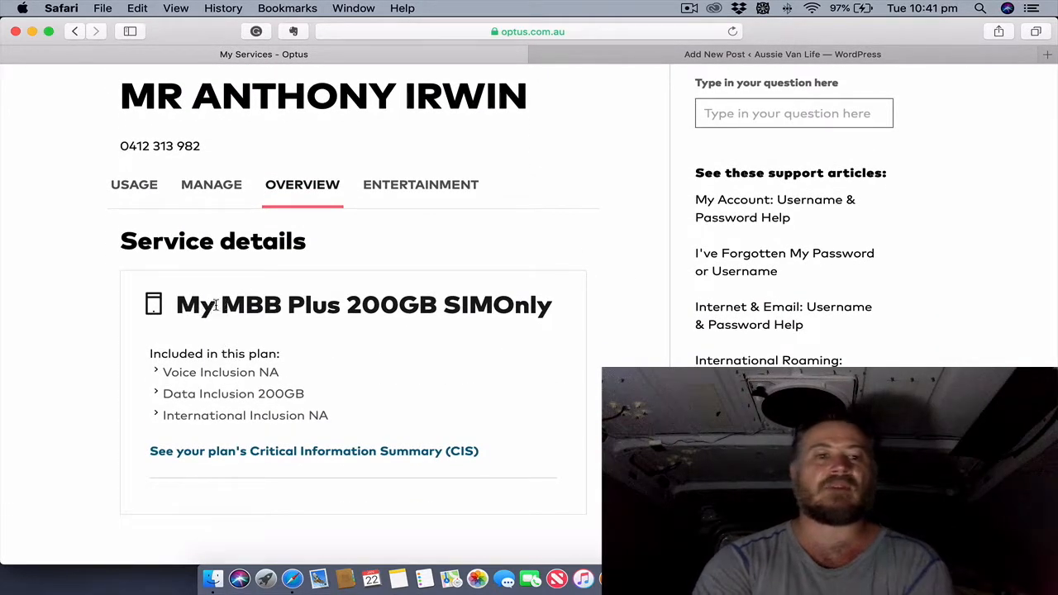
mouse_move(450, 304)
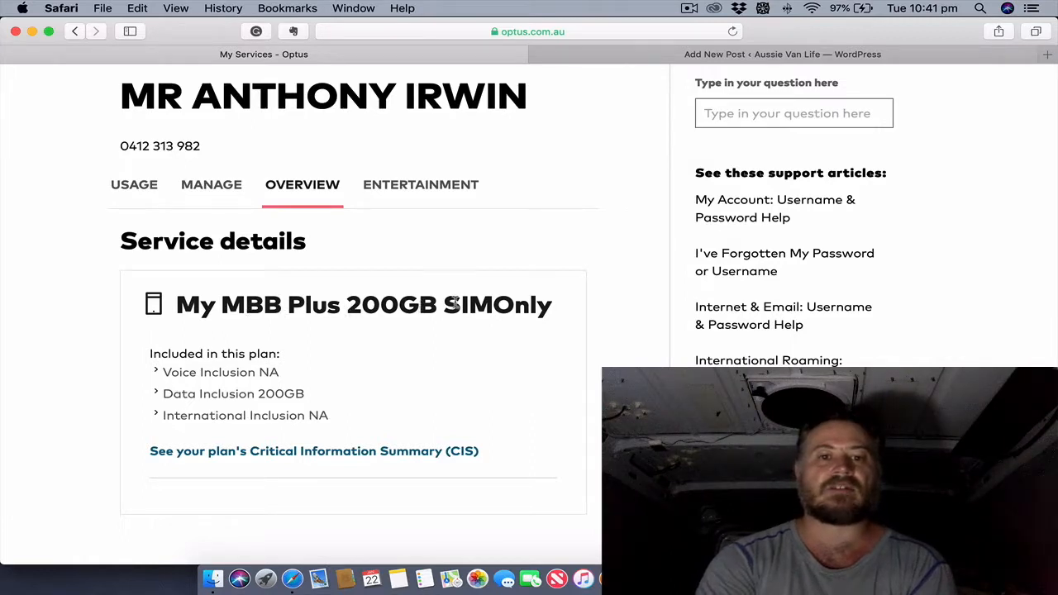
double_click(473, 305)
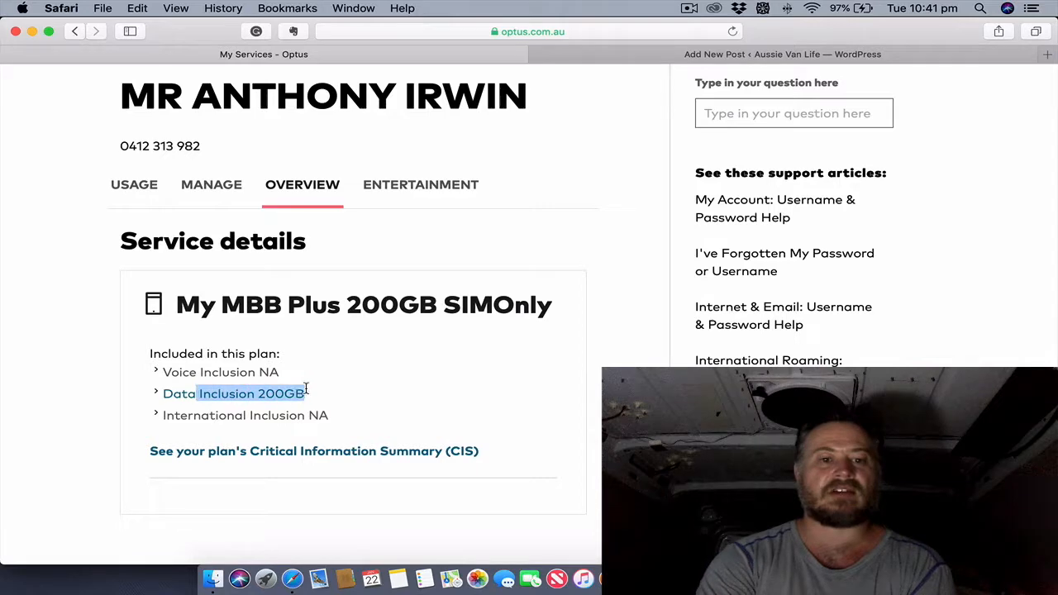
scroll(down, 3)
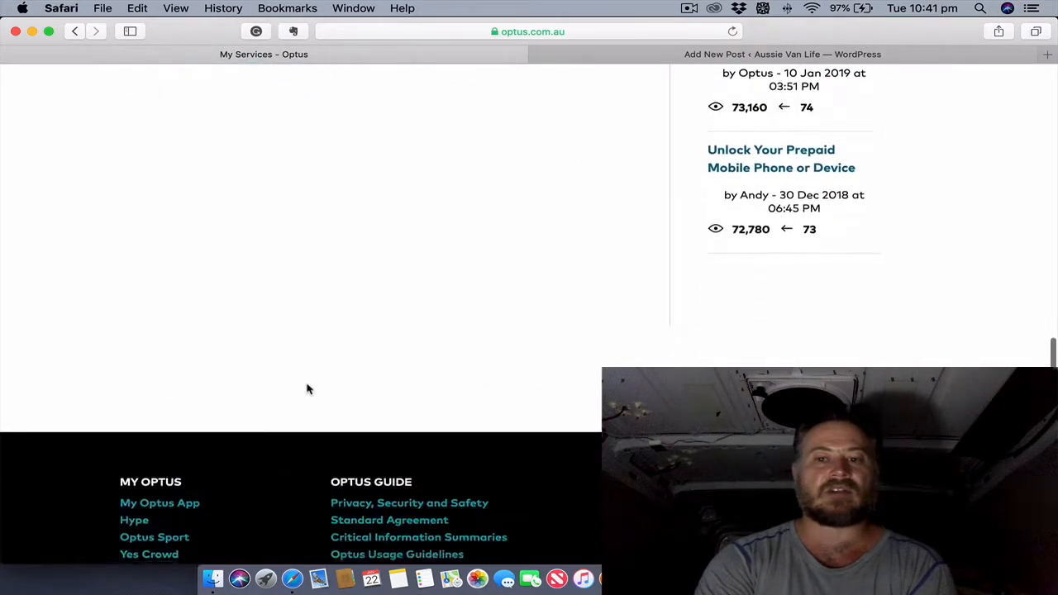
scroll(up, 3)
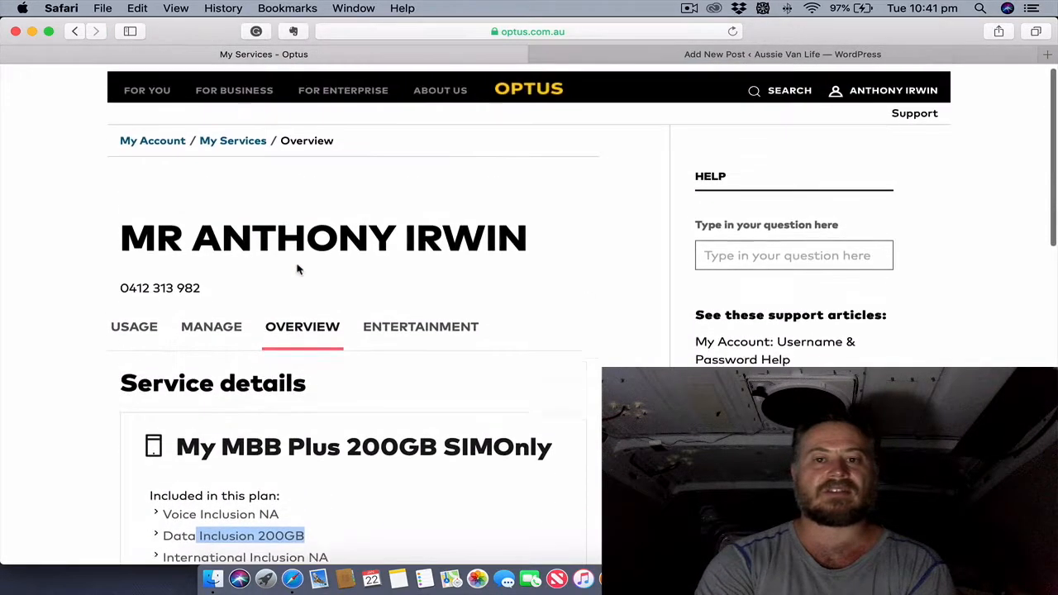
scroll(up, 3)
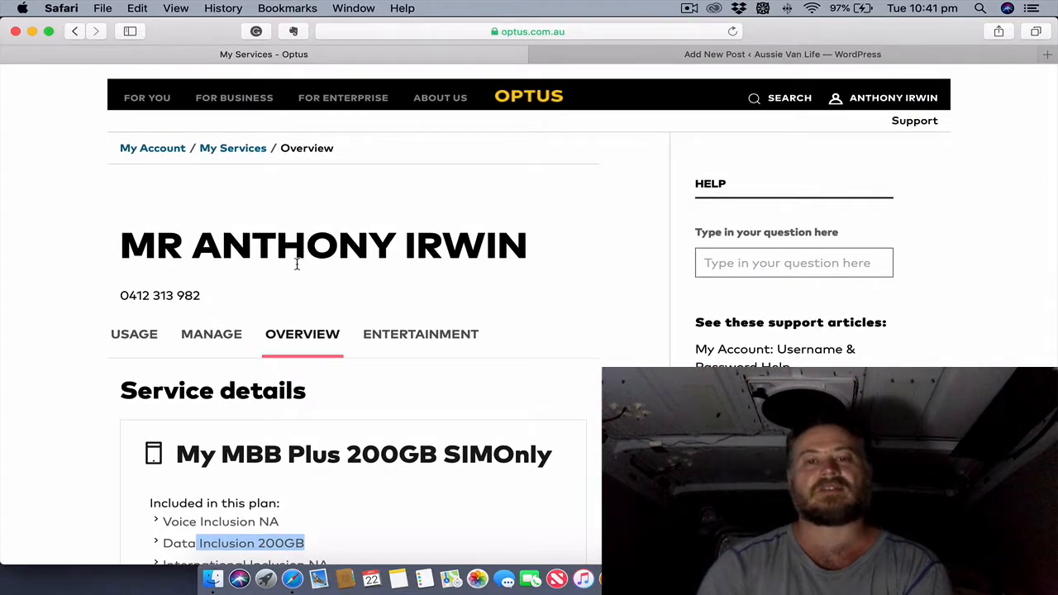
mouse_move(312, 207)
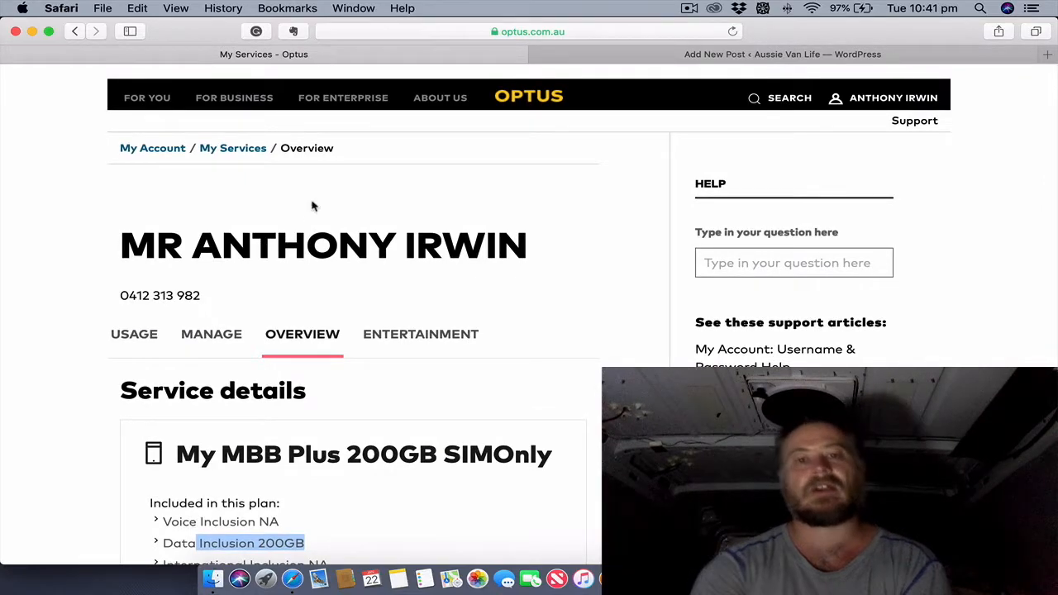
mouse_move(357, 184)
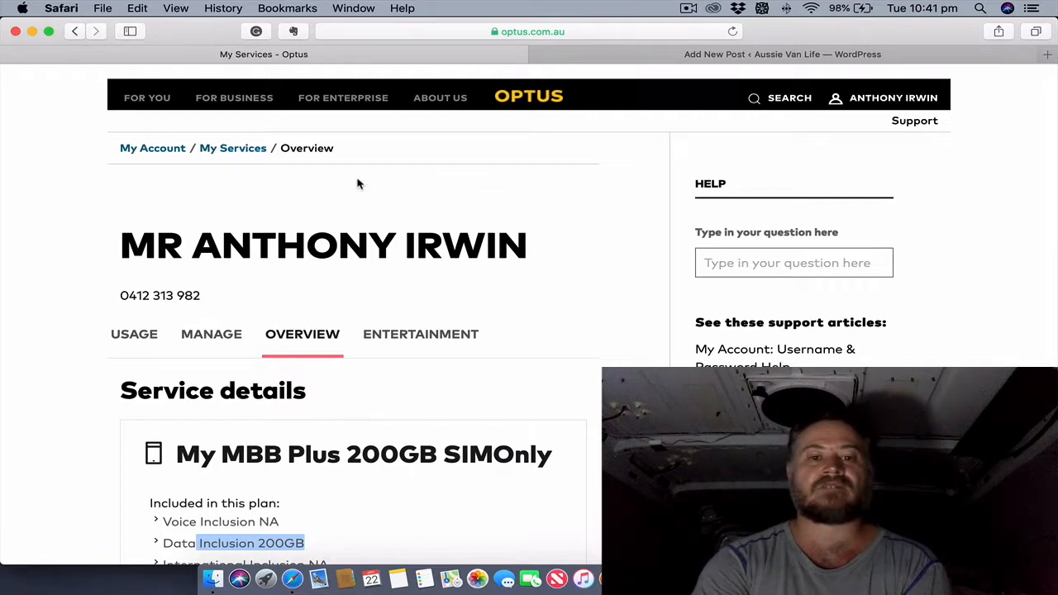
mouse_move(360, 256)
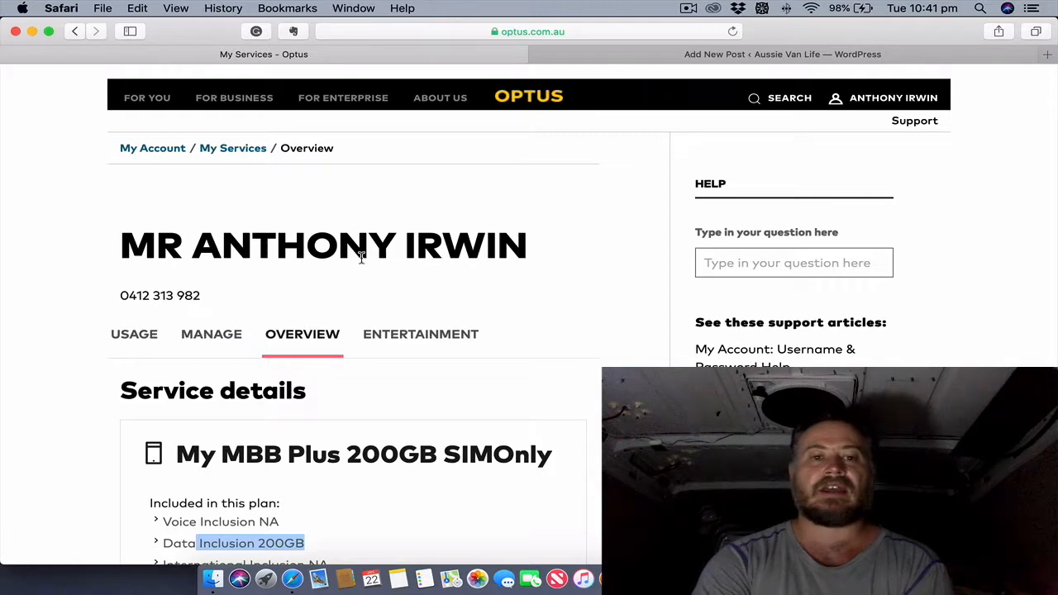
scroll(down, 3)
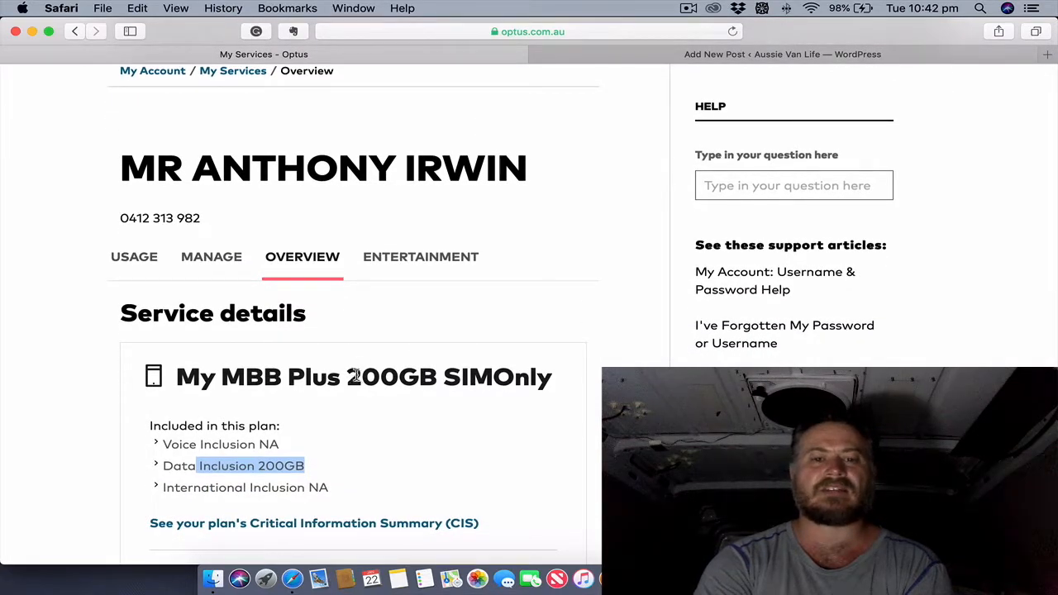
double_click(371, 377)
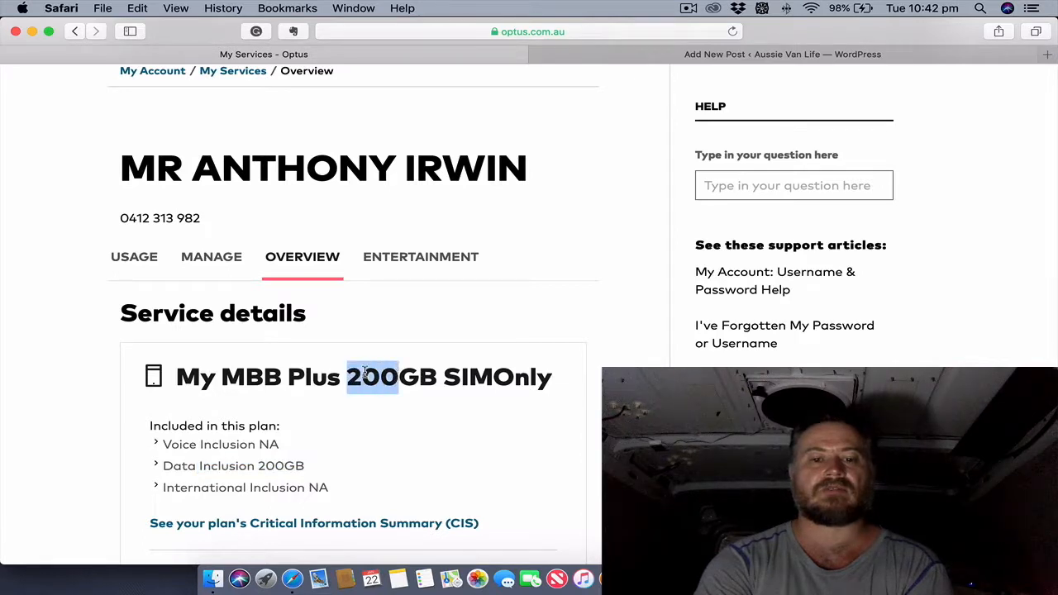
scroll(down, 3)
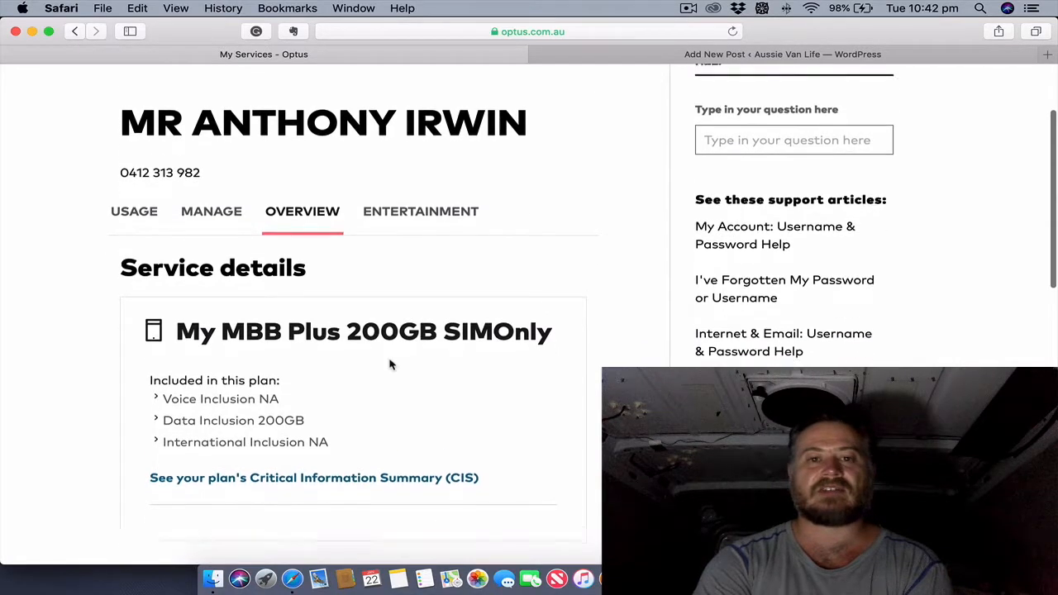
scroll(down, 3)
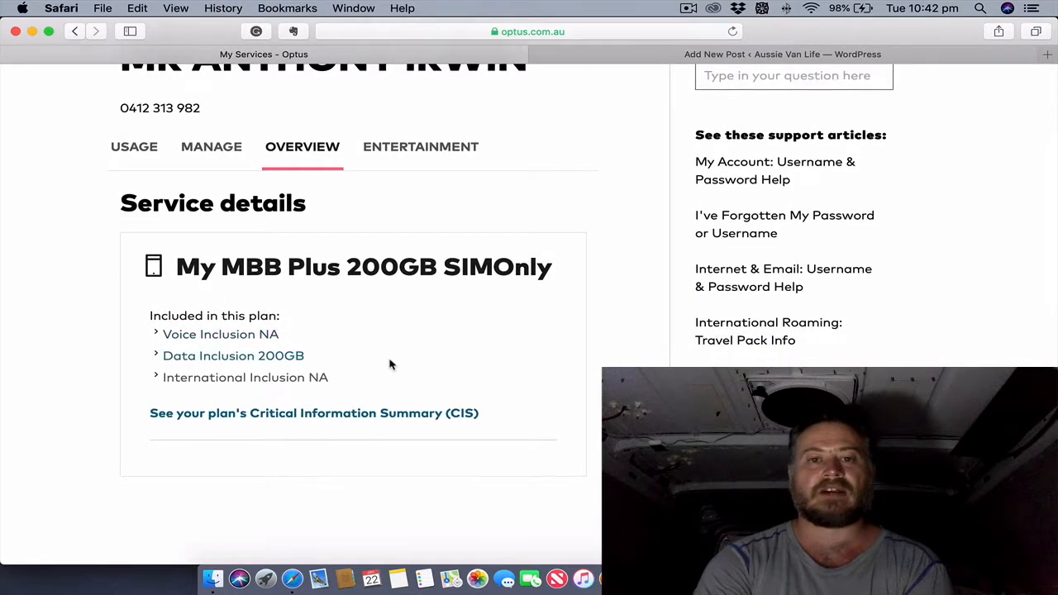
scroll(up, 3)
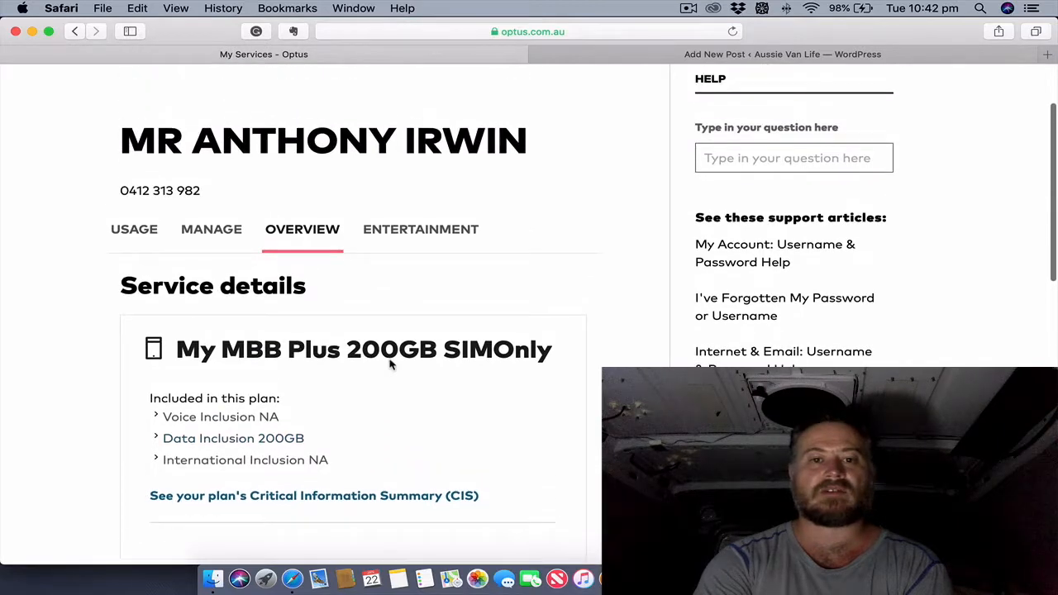
scroll(up, 3)
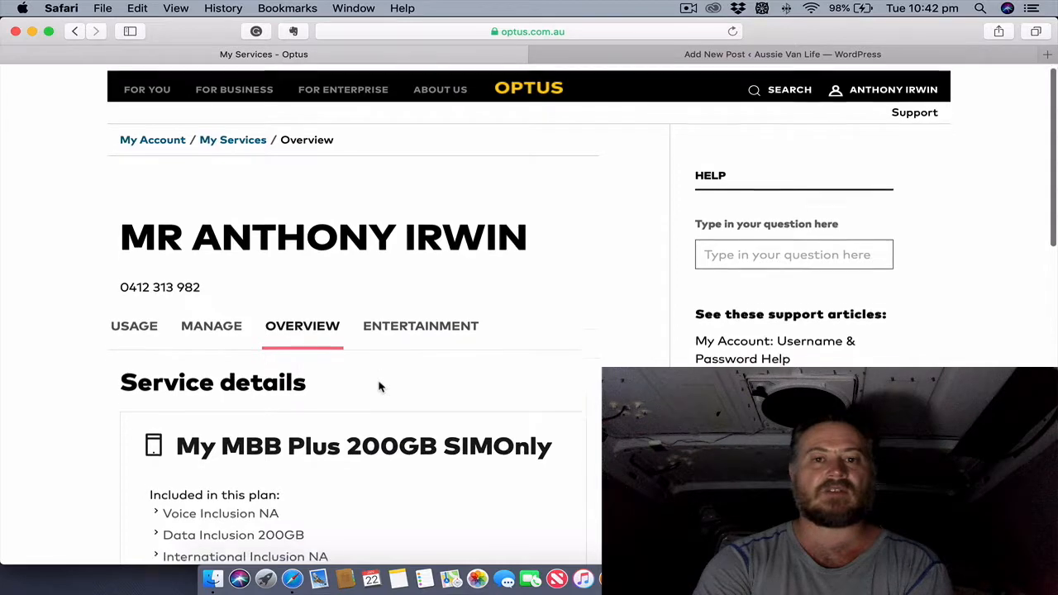
scroll(down, 3)
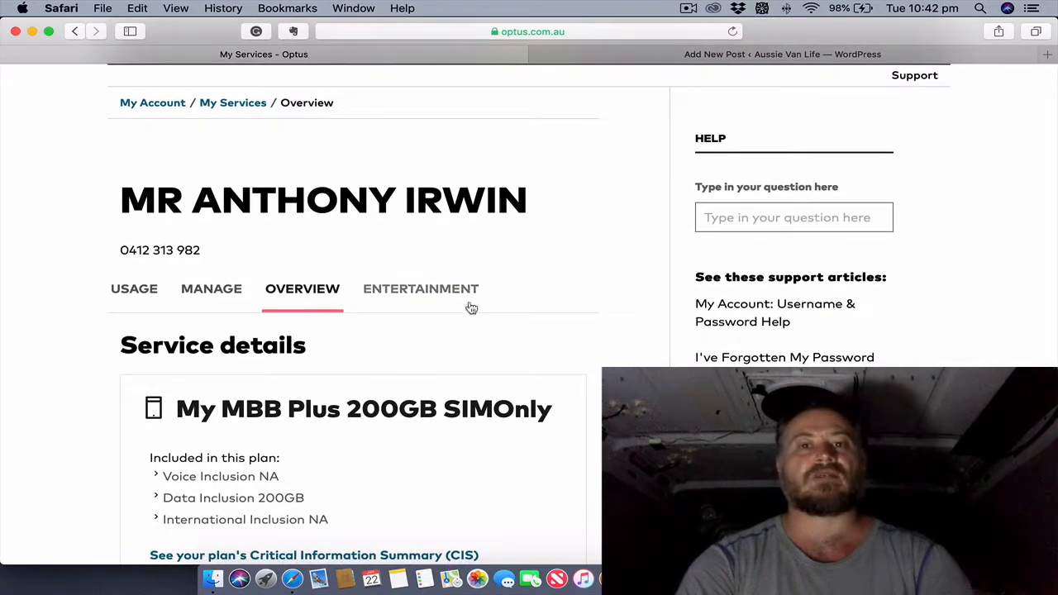
mouse_move(636, 102)
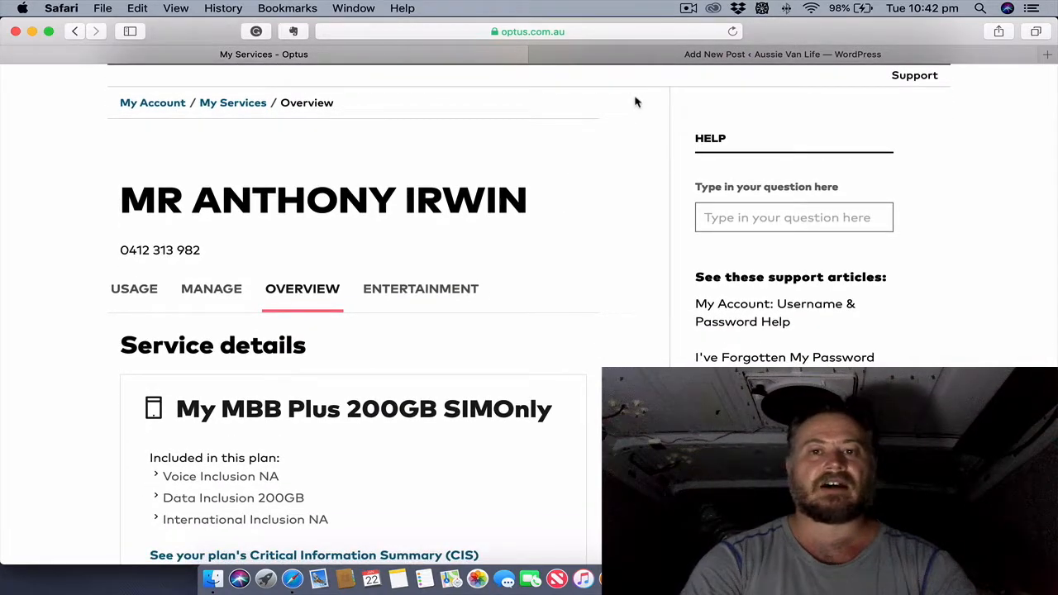